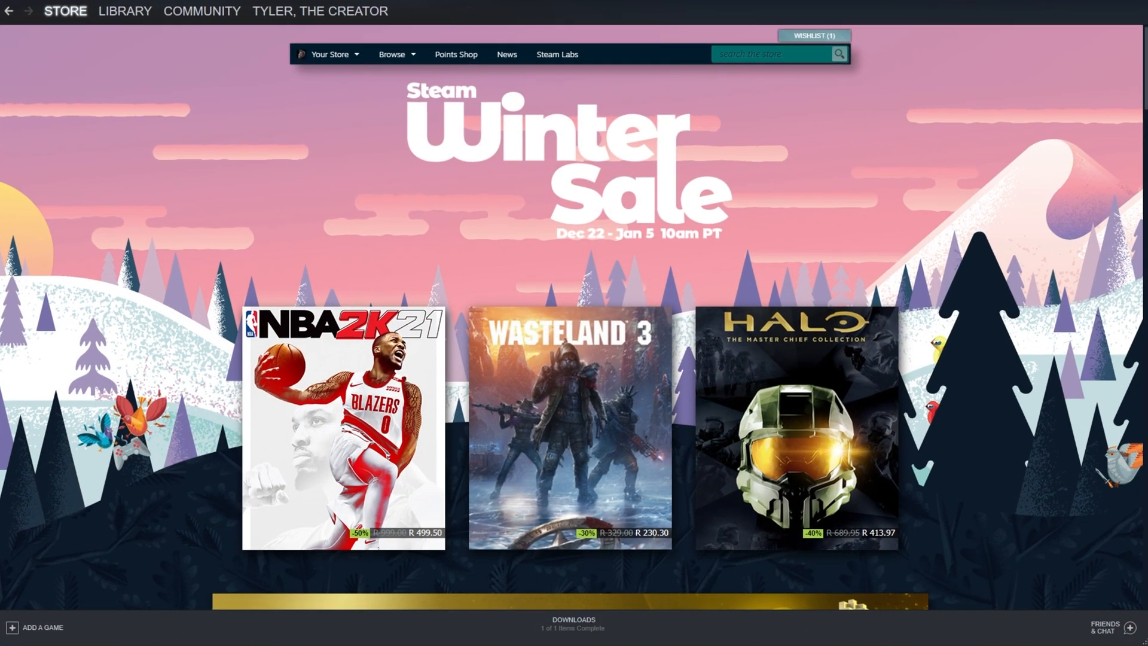
pyautogui.moveTo(928, 387)
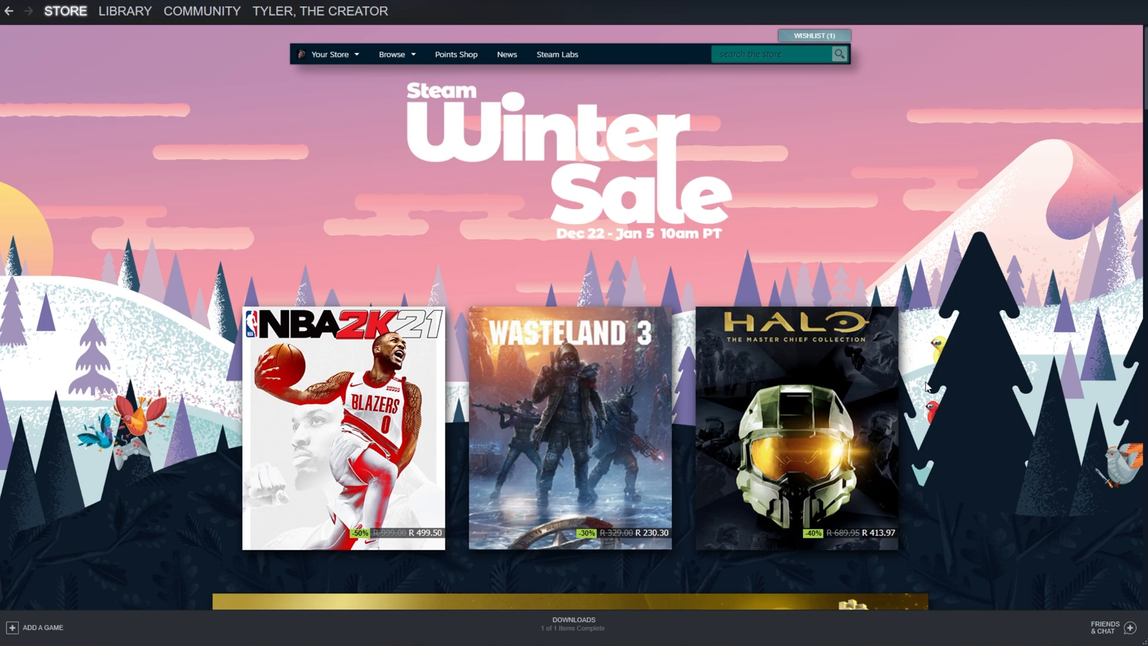
pyautogui.moveTo(523, 188)
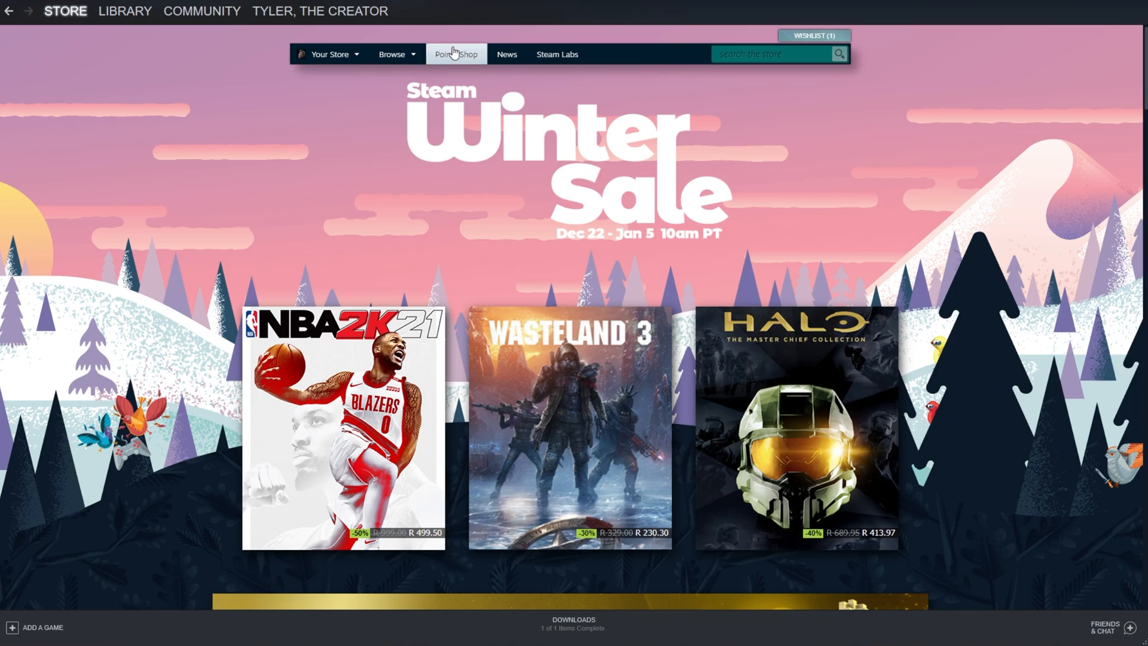
pyautogui.moveTo(454, 166)
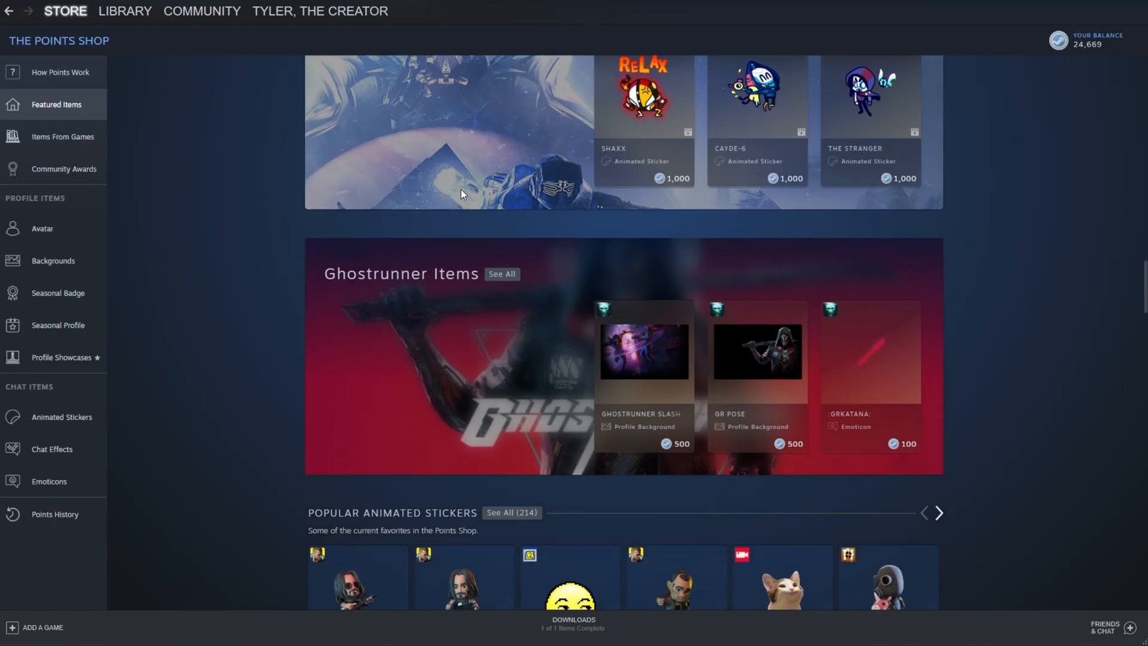
# - Scroll the Points Shop featured items back to the top with the Winter Sale sticker offer in view
pyautogui.scroll(3)
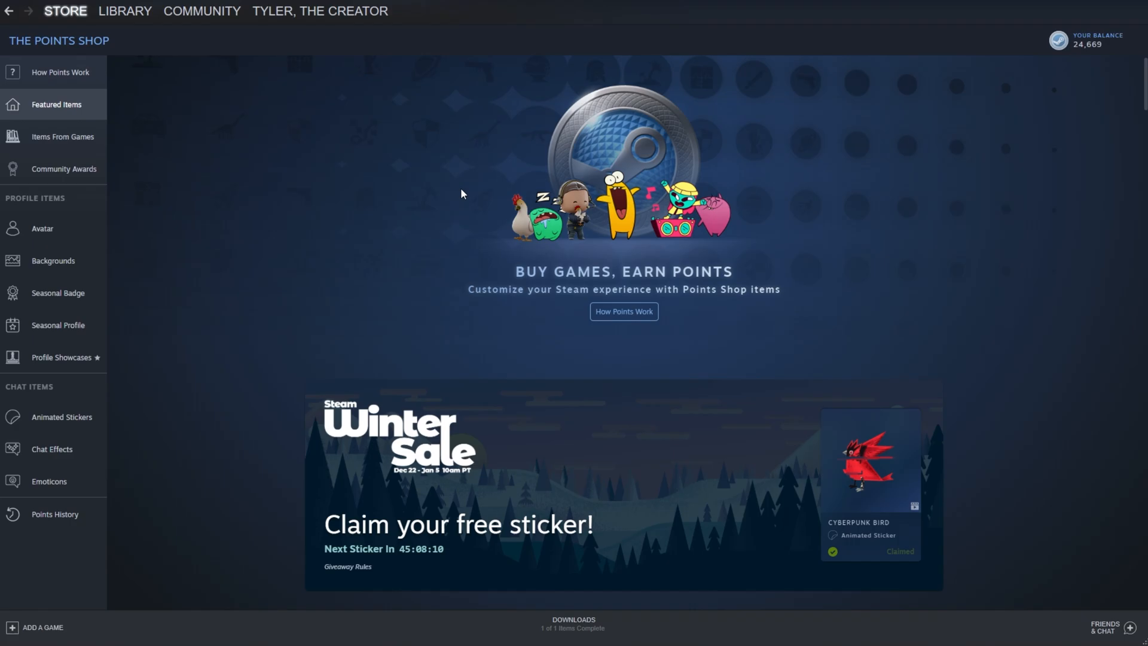
pyautogui.moveTo(59, 358)
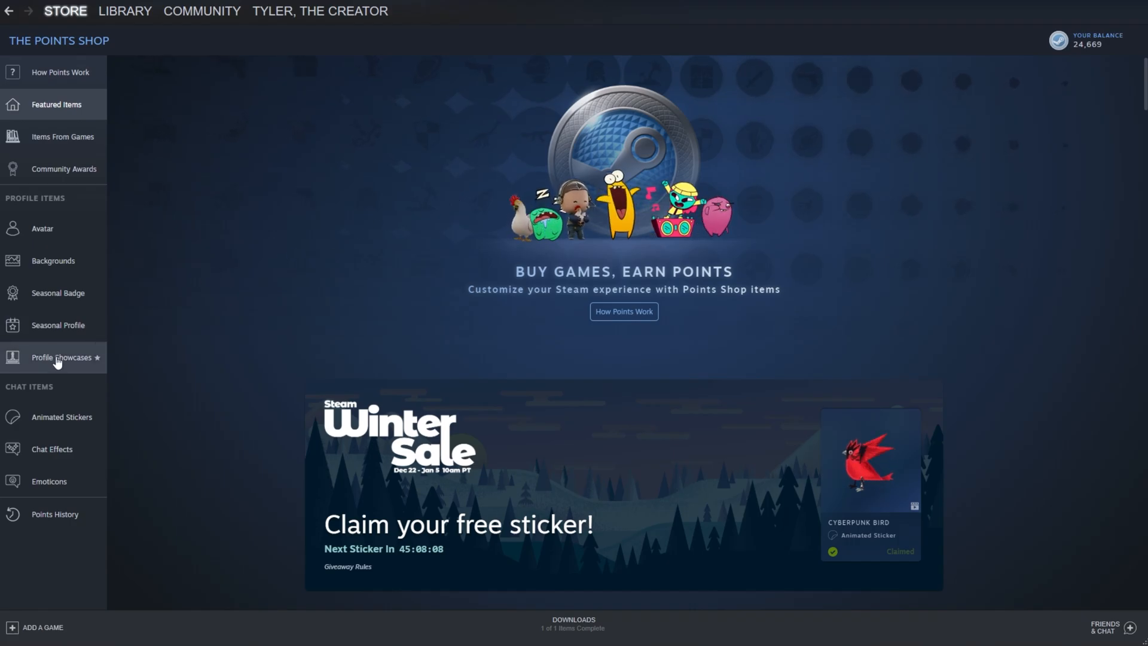
# - Show the Profile Showcases catalogue down to the Additional Showcases section, including Video
pyautogui.click(61, 358)
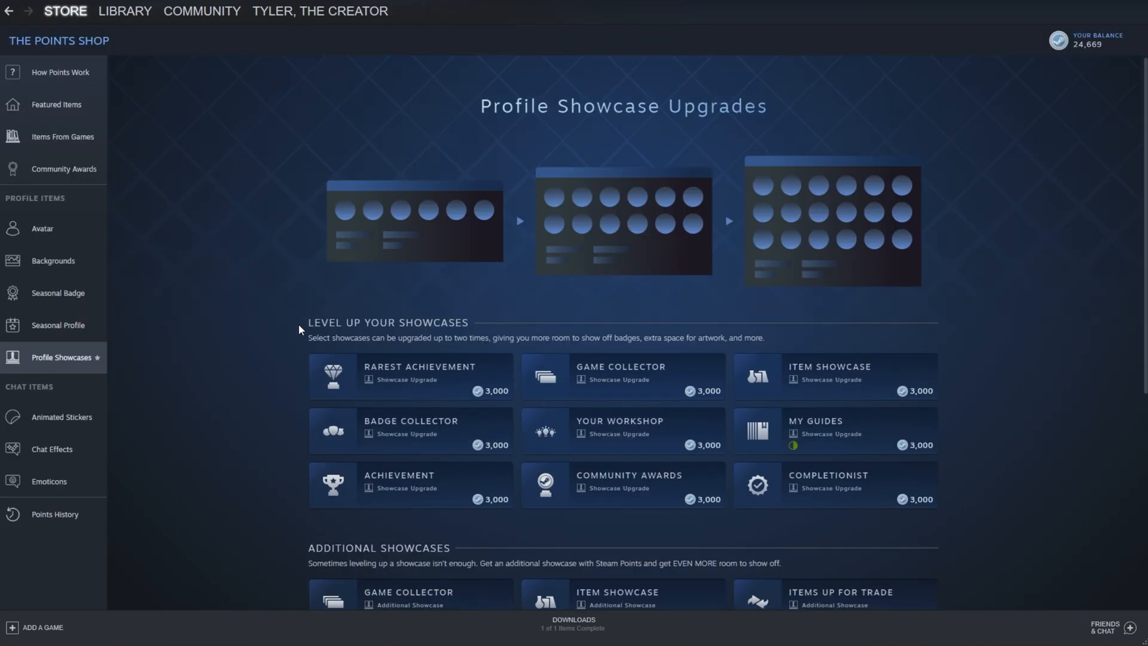
pyautogui.scroll(-3)
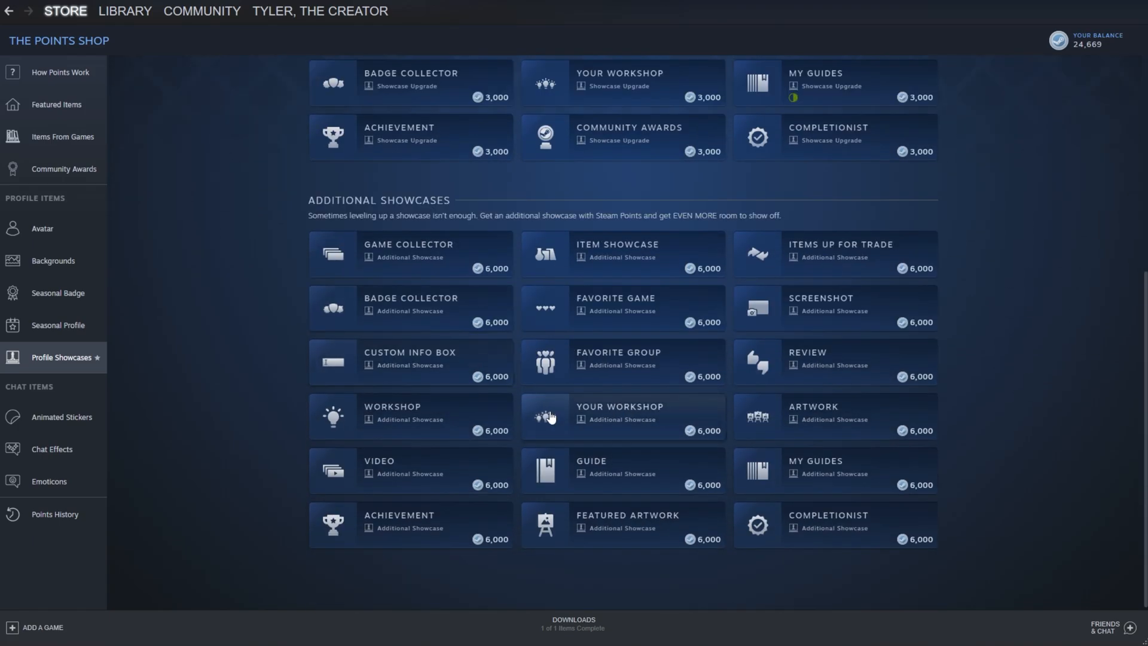
pyautogui.moveTo(454, 452)
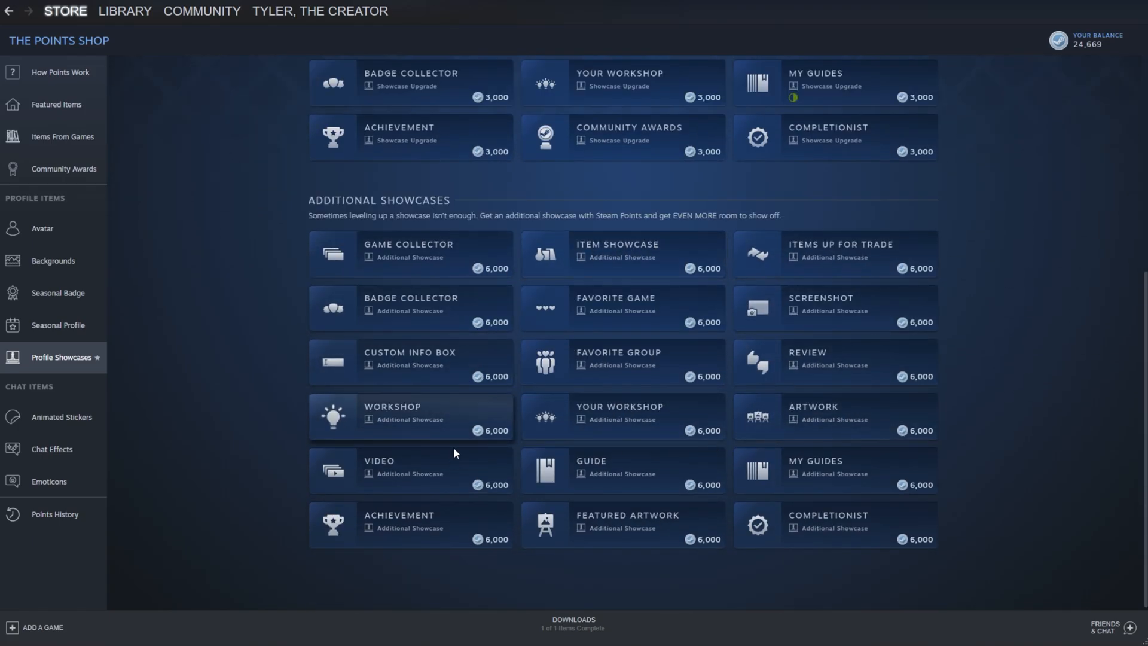
pyautogui.moveTo(416, 461)
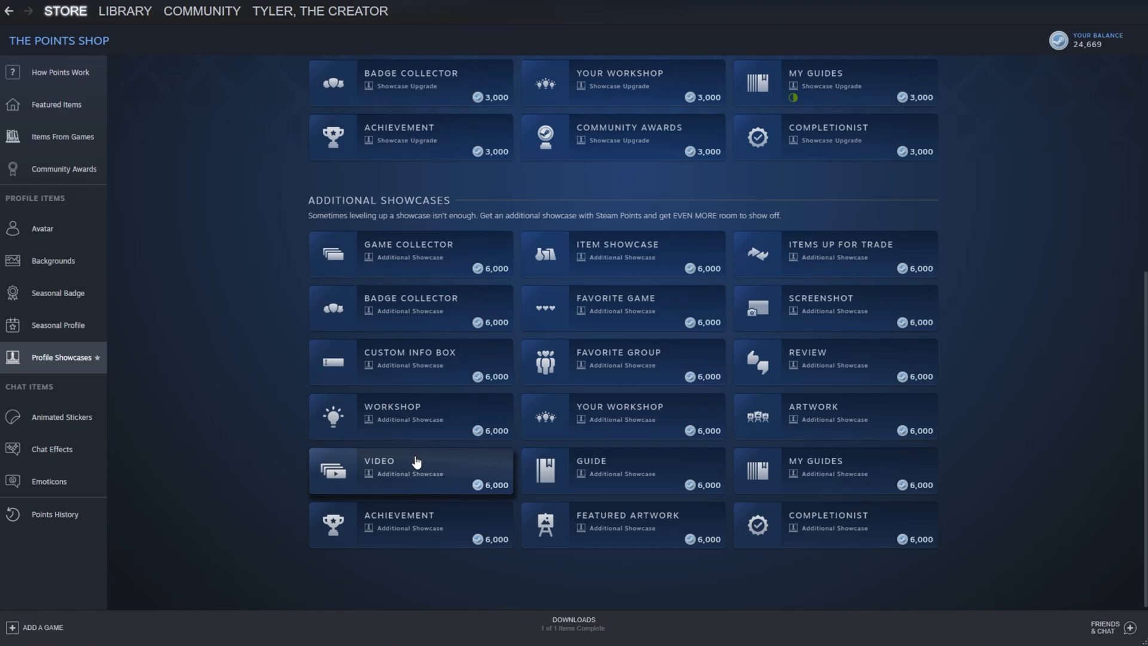
# - Buy an additional Video showcase slot for 6,000 points and confirm the maximum slots are owned
pyautogui.click(410, 471)
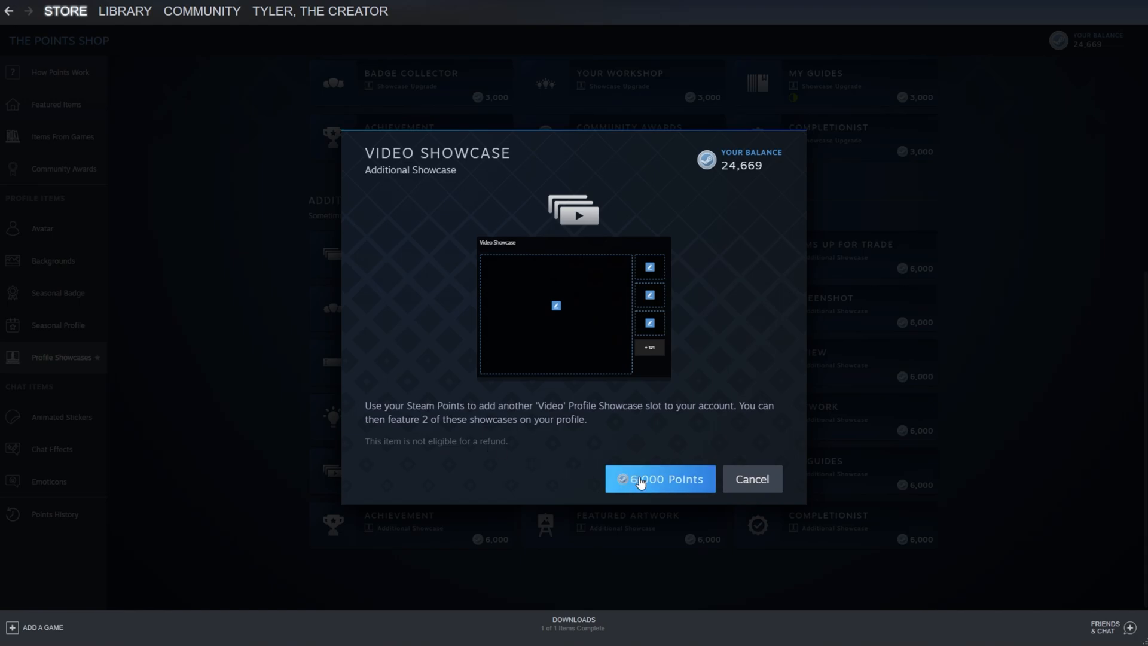
pyautogui.click(659, 478)
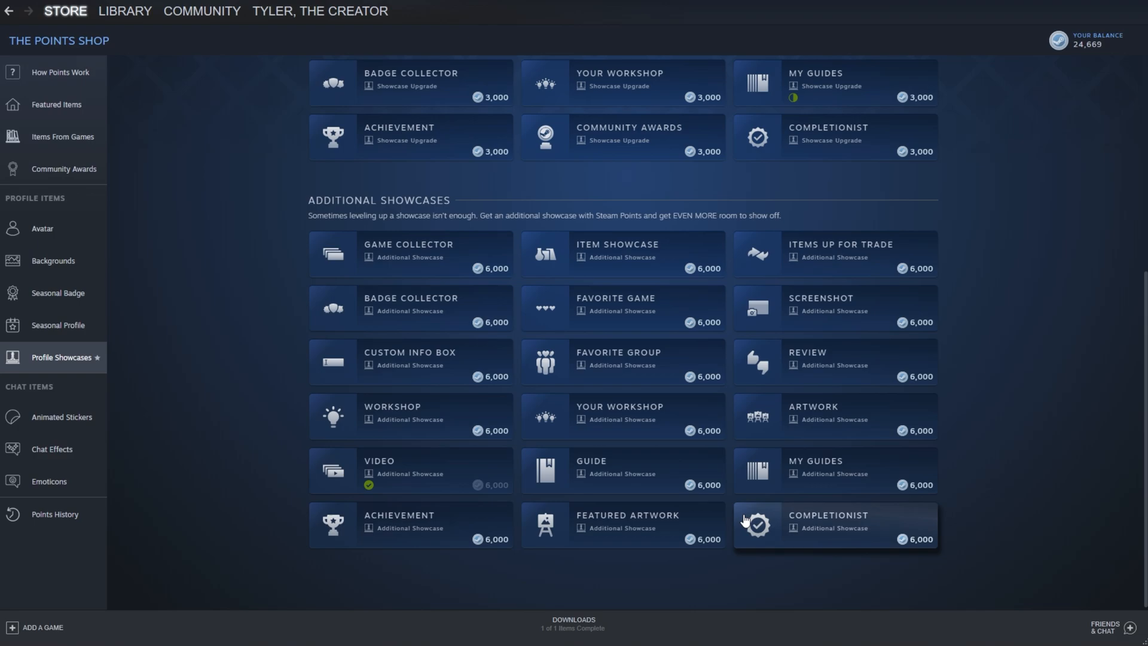
pyautogui.moveTo(740, 520)
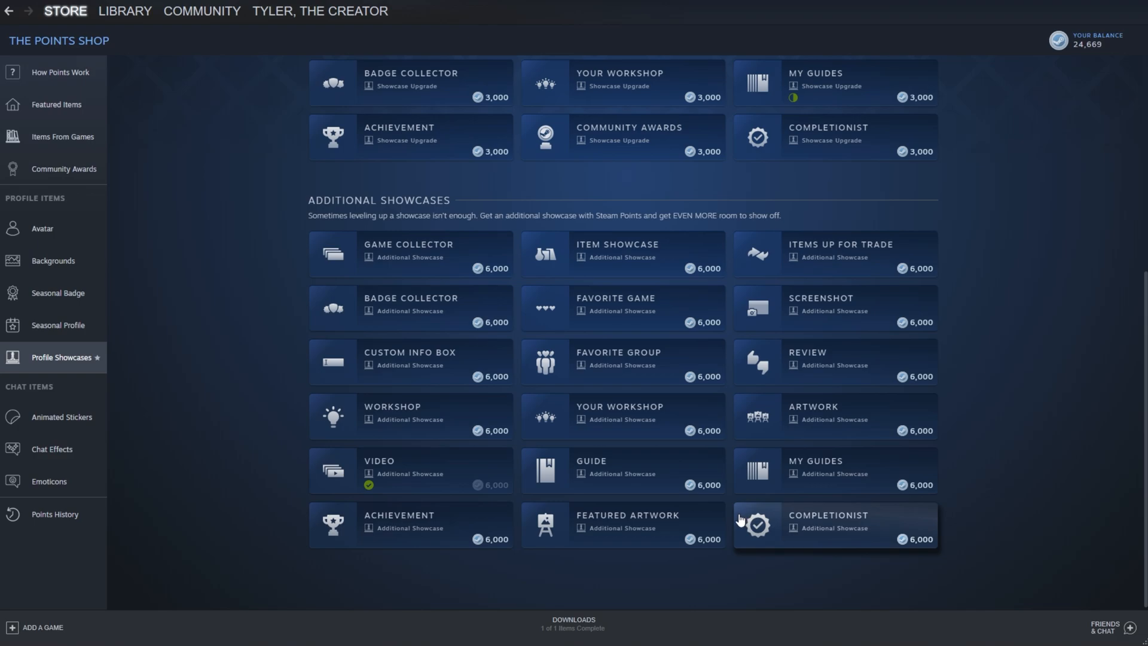
pyautogui.moveTo(577, 477)
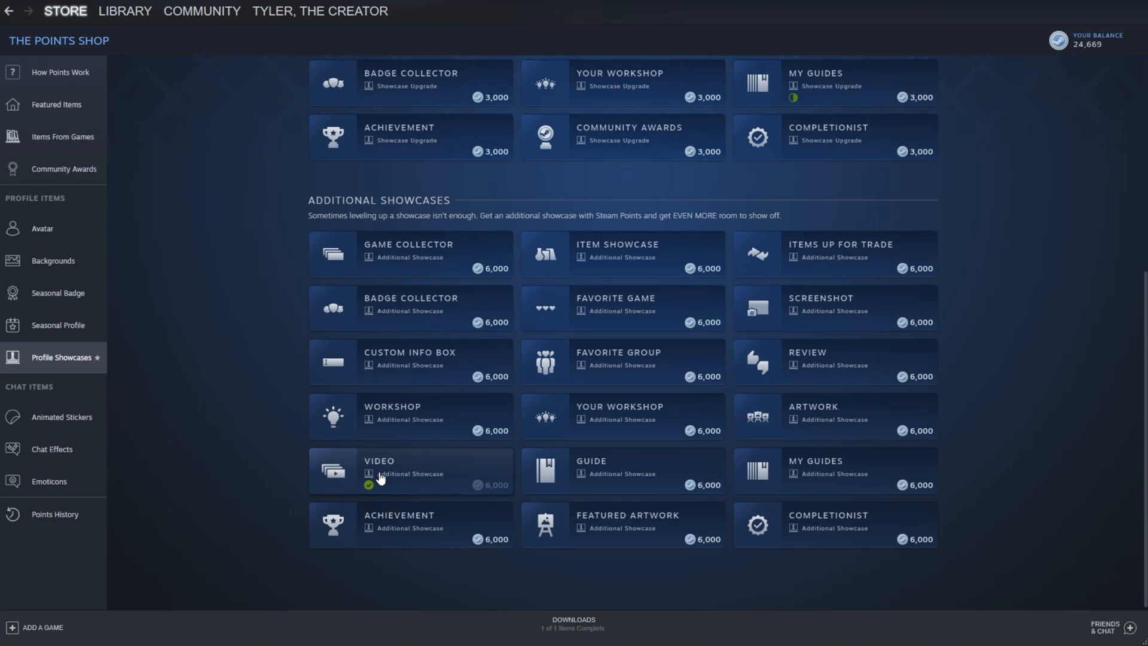
pyautogui.moveTo(449, 451)
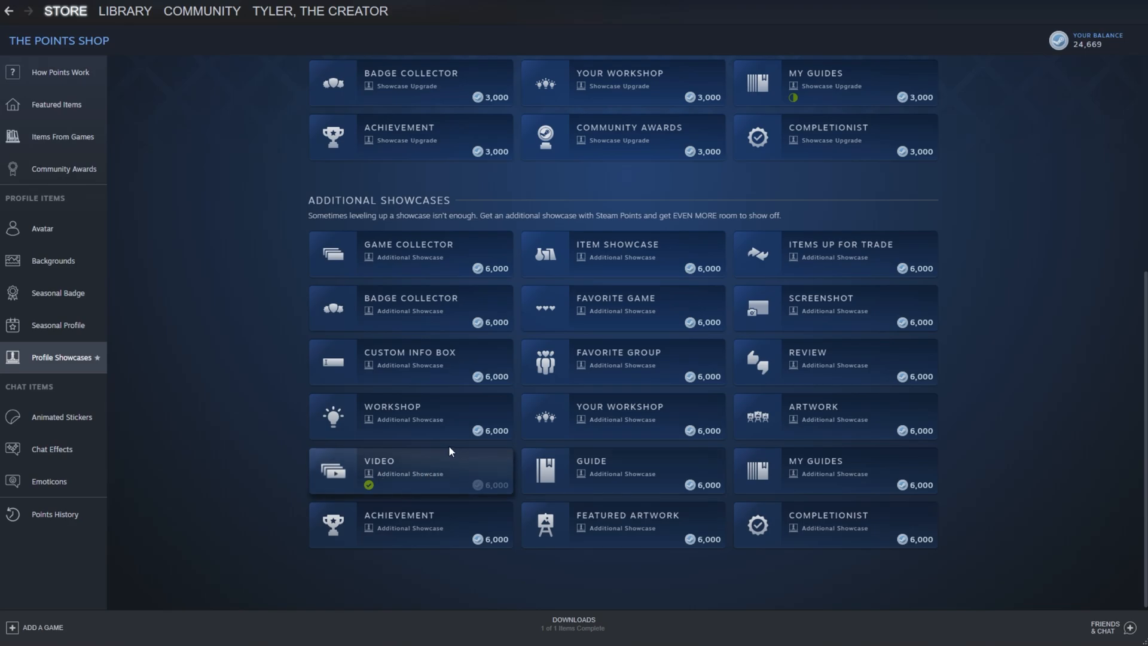
pyautogui.click(410, 471)
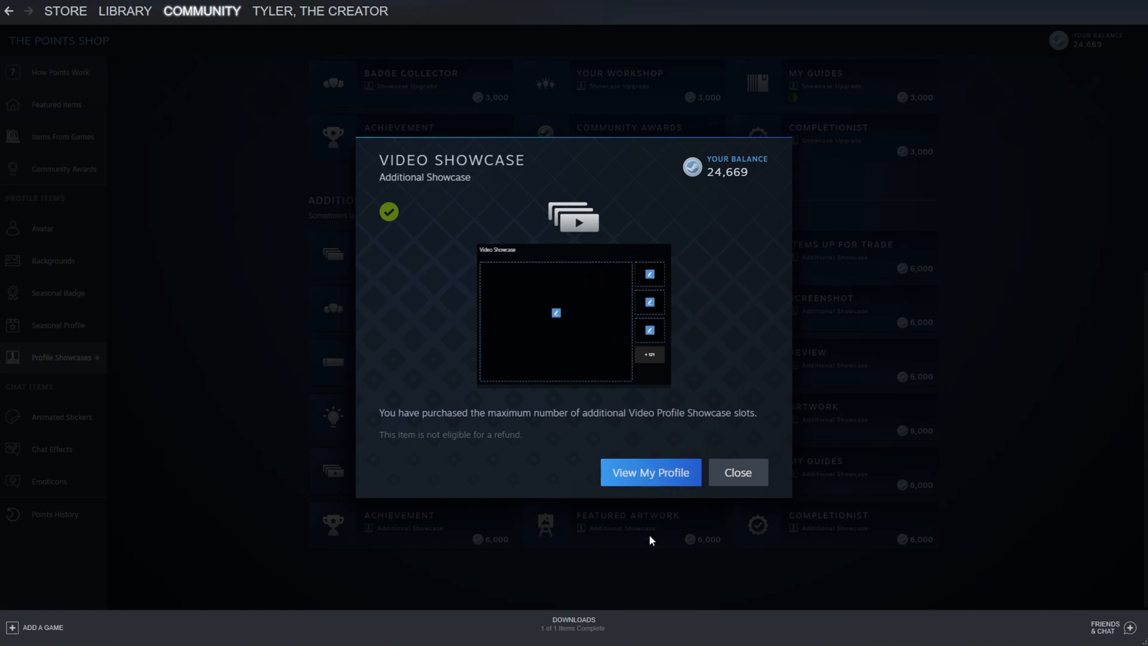
# - Go to the account's own profile and review its screenshot, guide, trade and workshop showcases
pyautogui.click(647, 472)
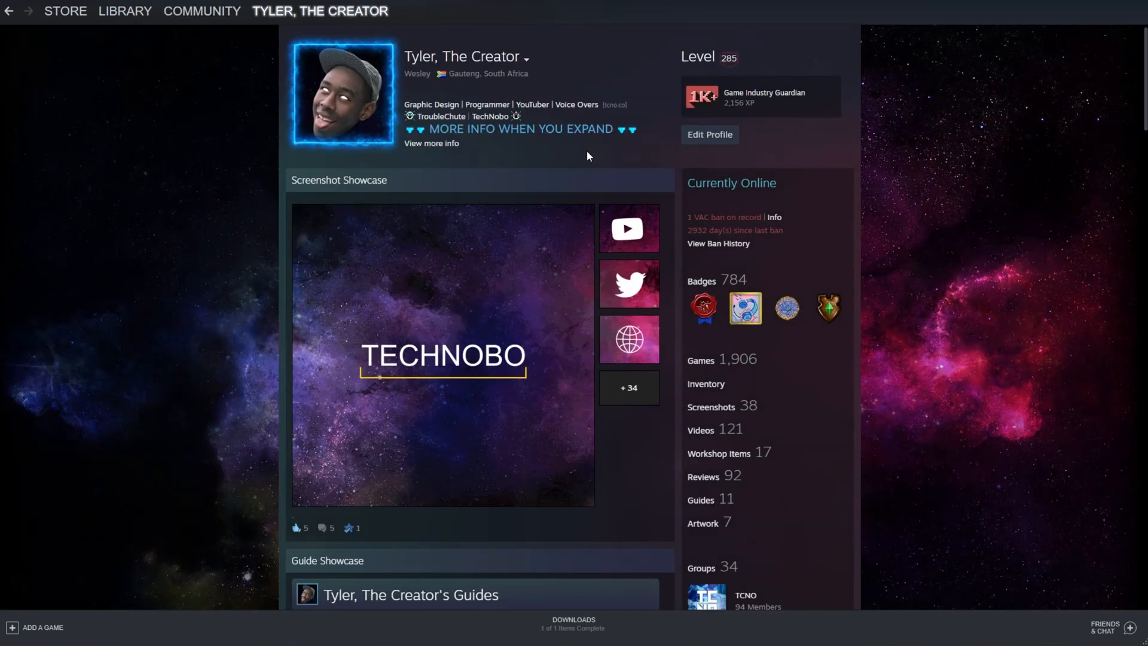
pyautogui.scroll(-3)
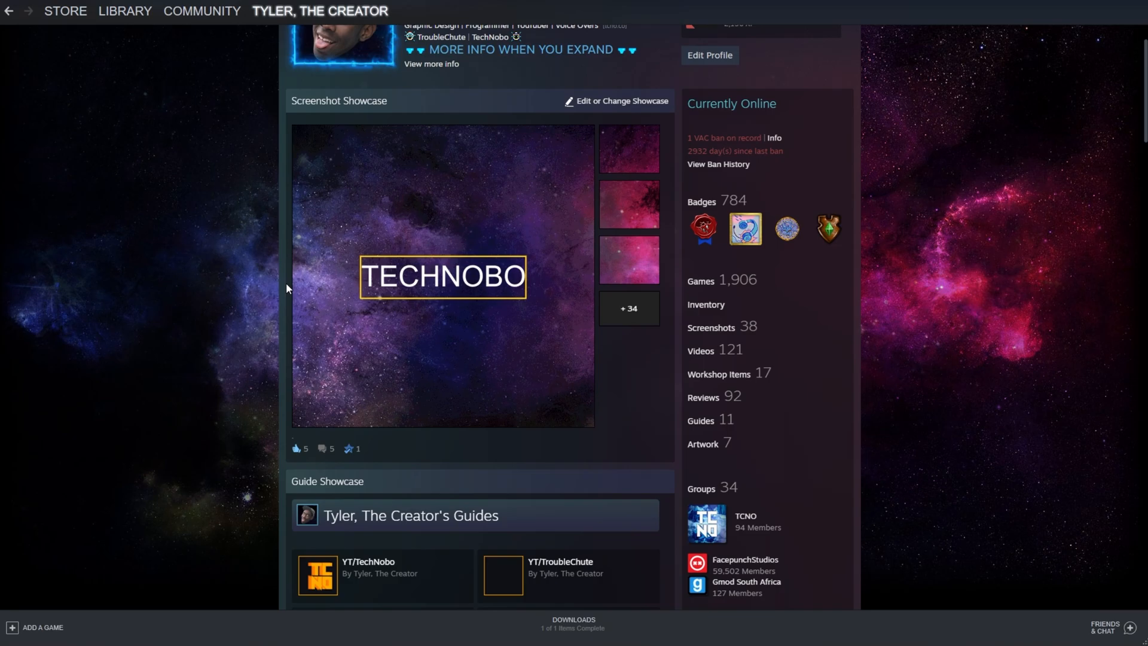
pyautogui.scroll(-3)
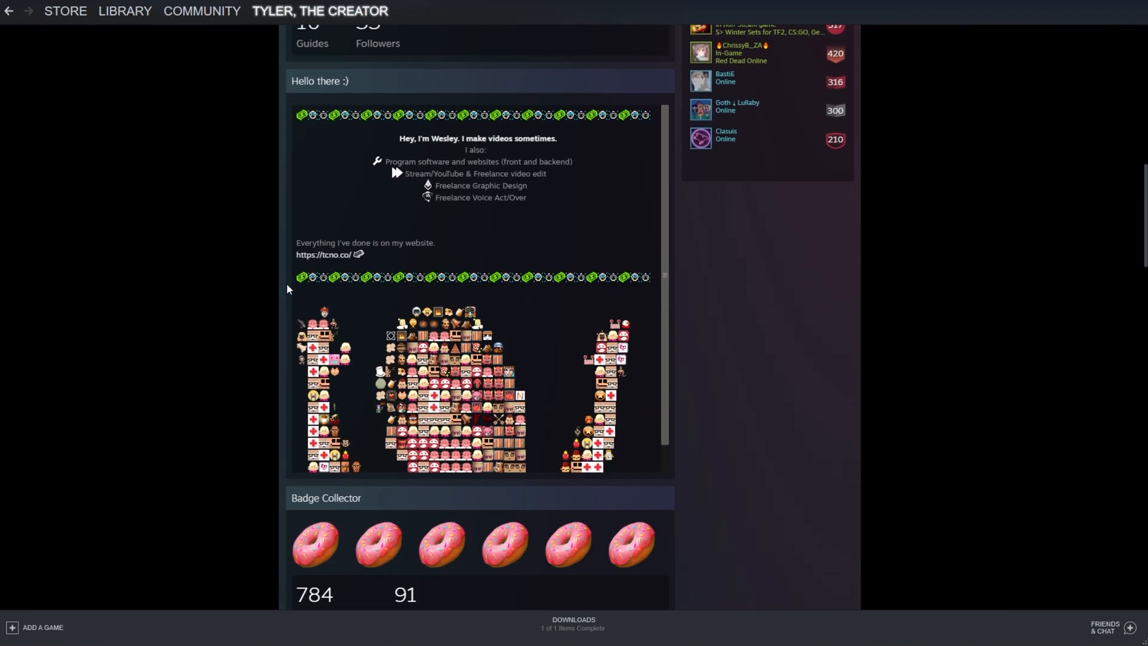
pyautogui.scroll(-3)
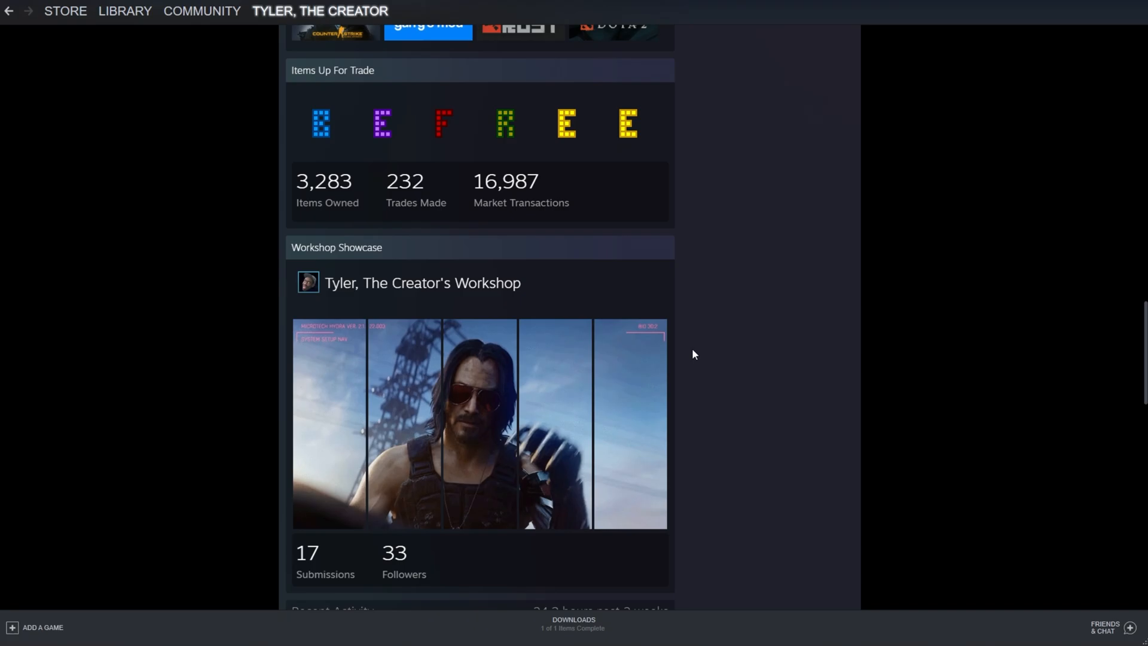
pyautogui.scroll(-3)
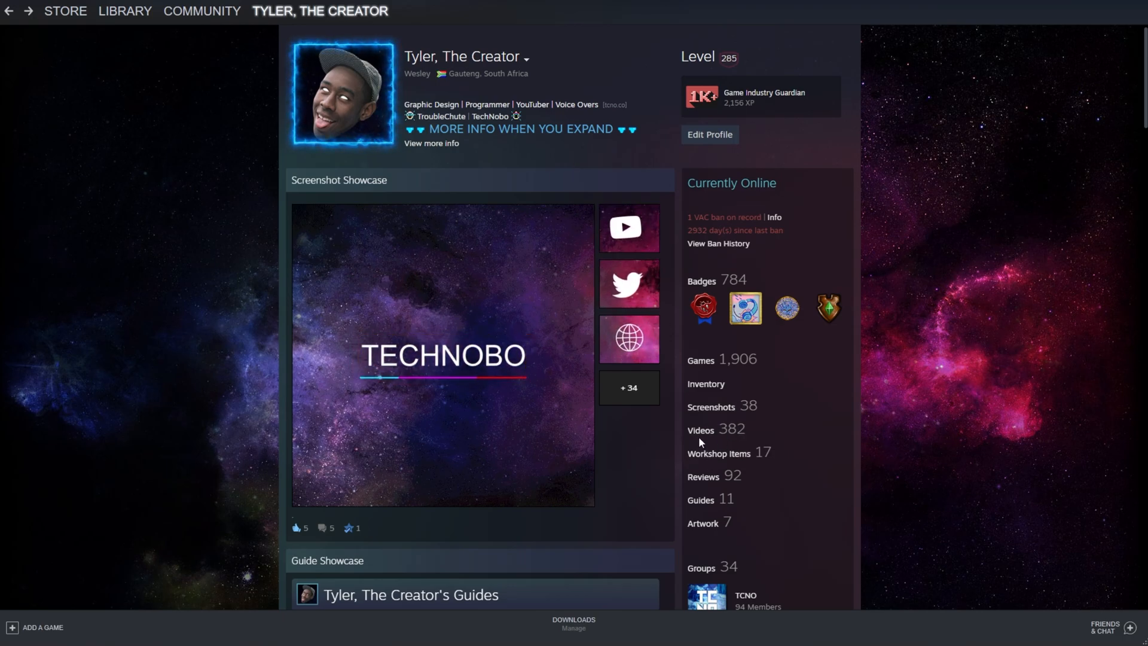
# - Show the profile's Videos page listing 382 uploaded videos
pyautogui.click(699, 430)
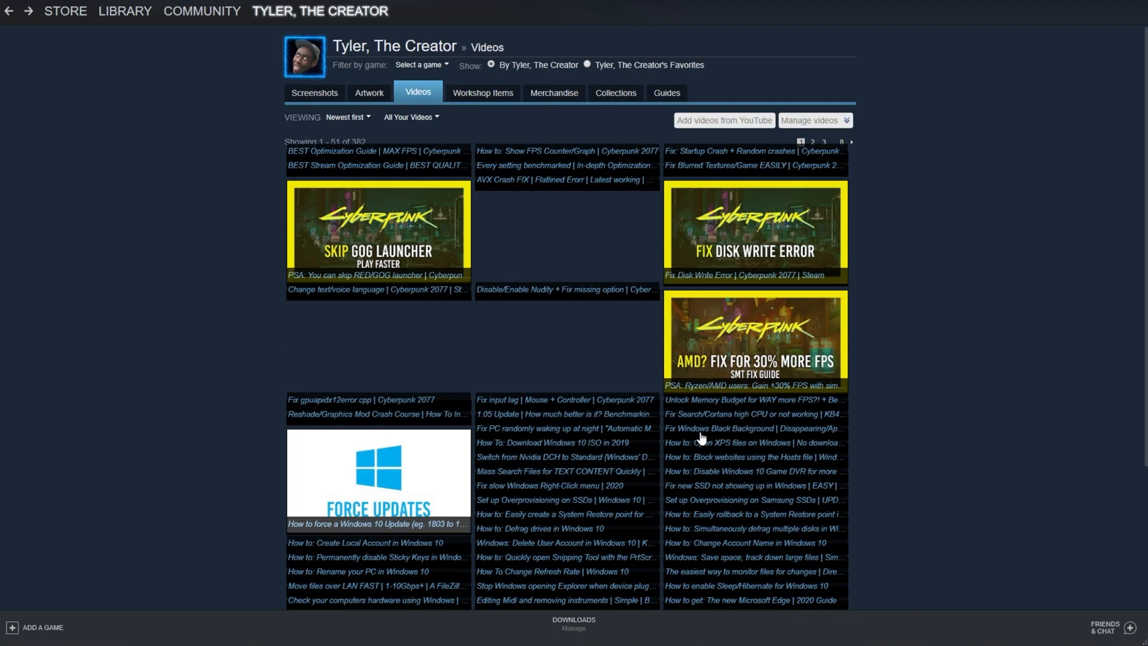
pyautogui.scroll(-3)
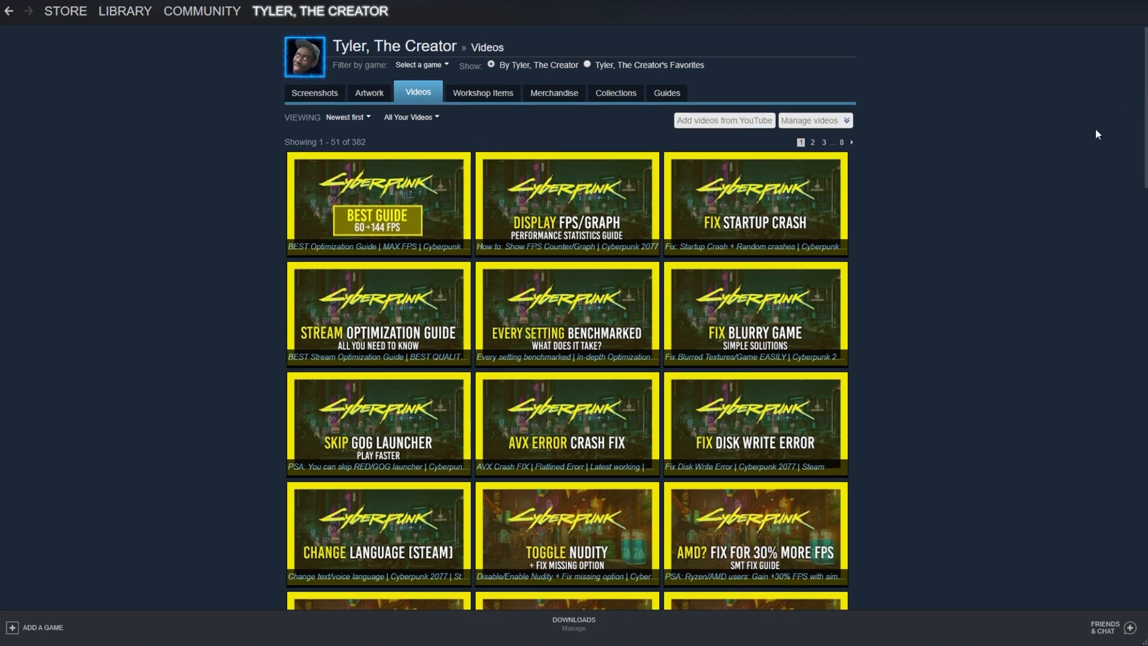
# - Add the Cold War benchmark, Steam Awards guide, Discord and GOG YouTube videos to the profile
pyautogui.click(723, 119)
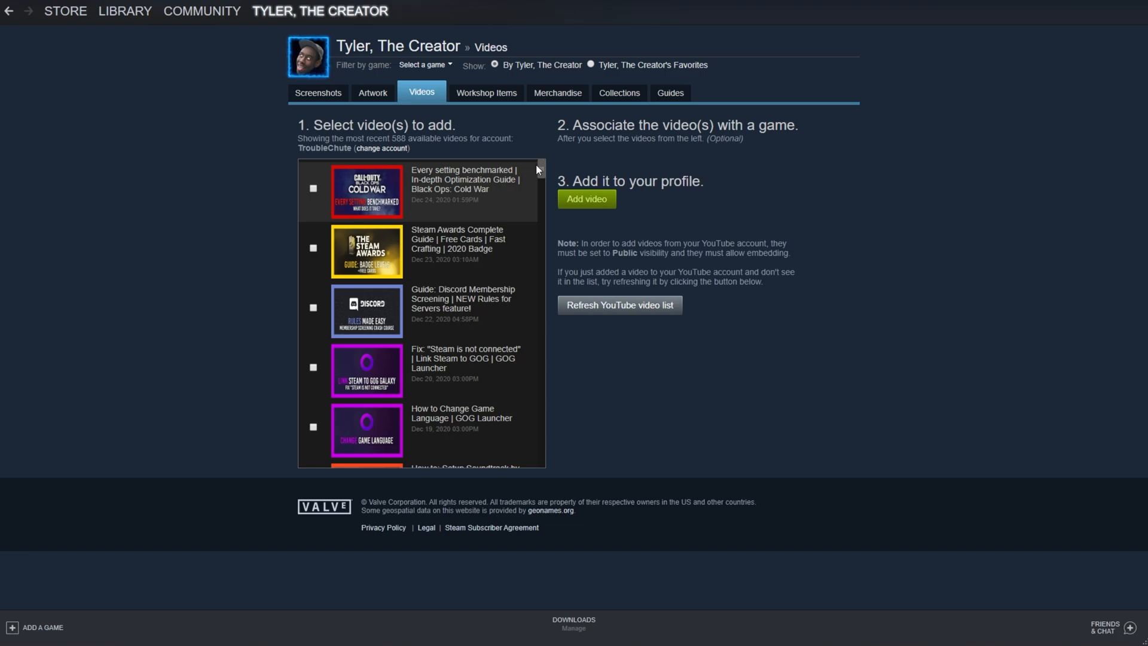
pyautogui.scroll(-3)
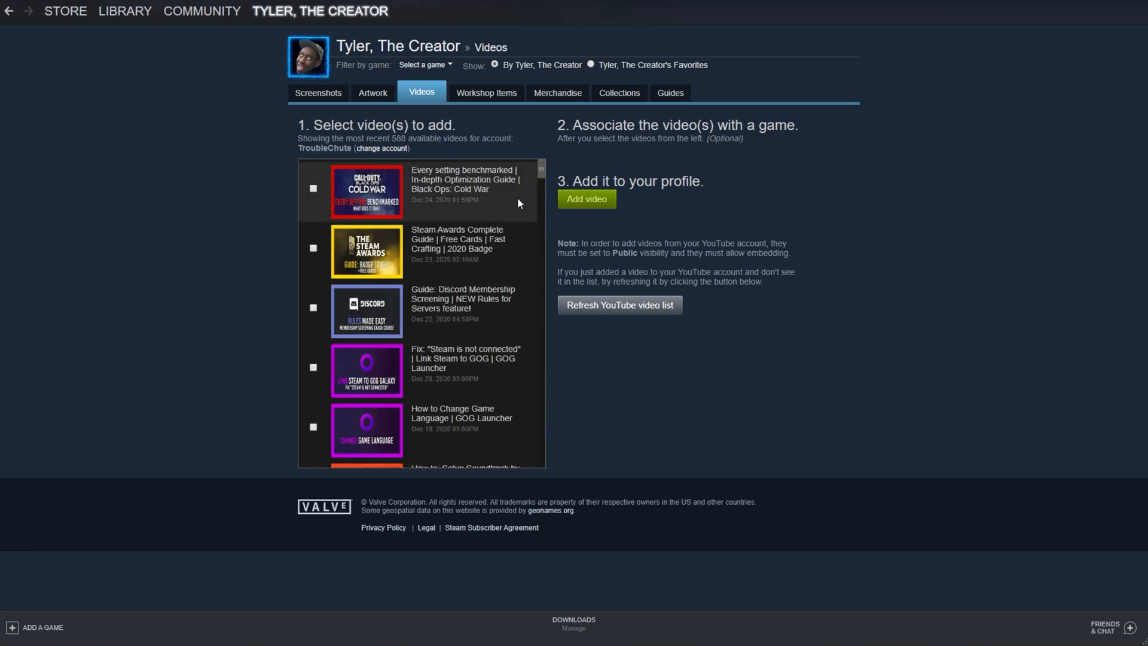
pyautogui.click(312, 188)
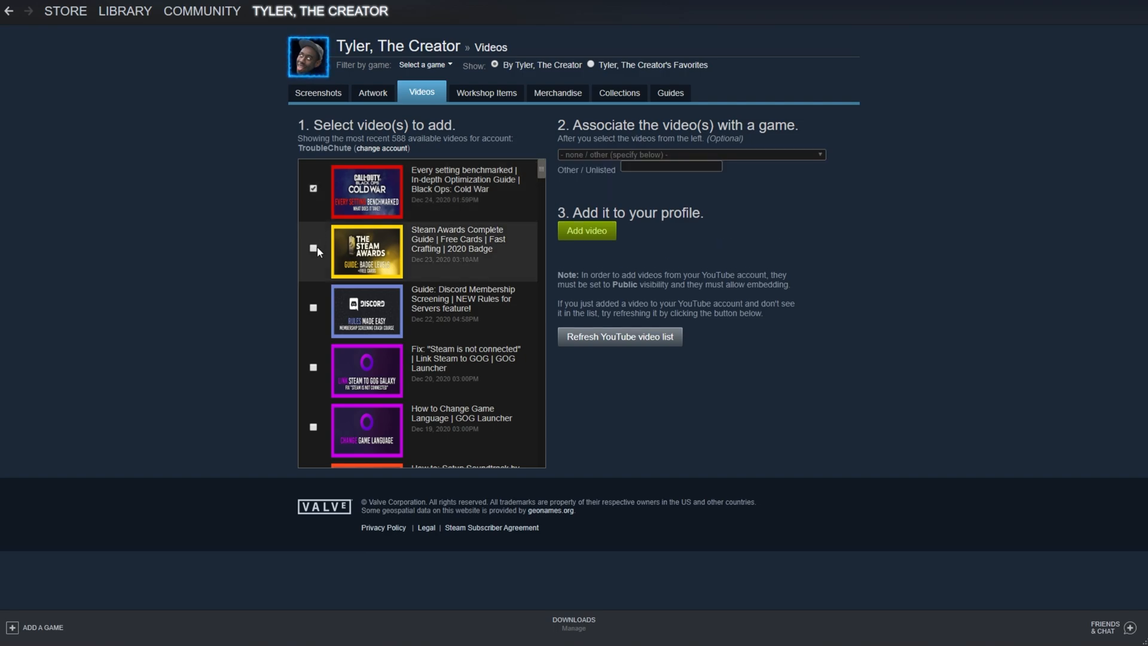
pyautogui.click(312, 248)
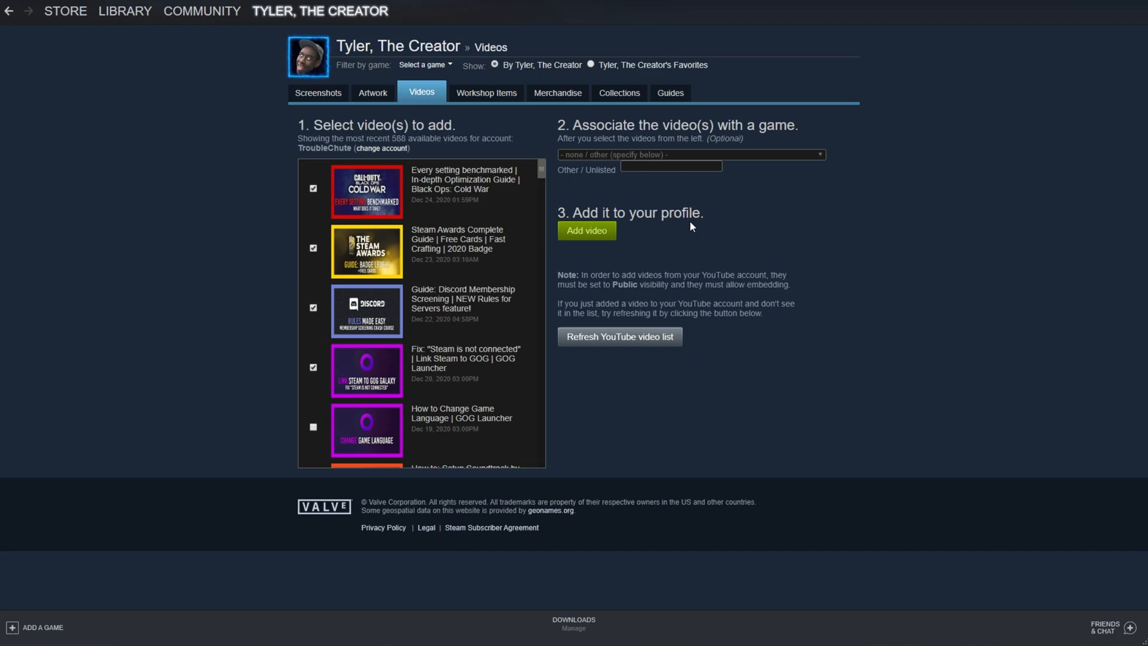
pyautogui.click(586, 230)
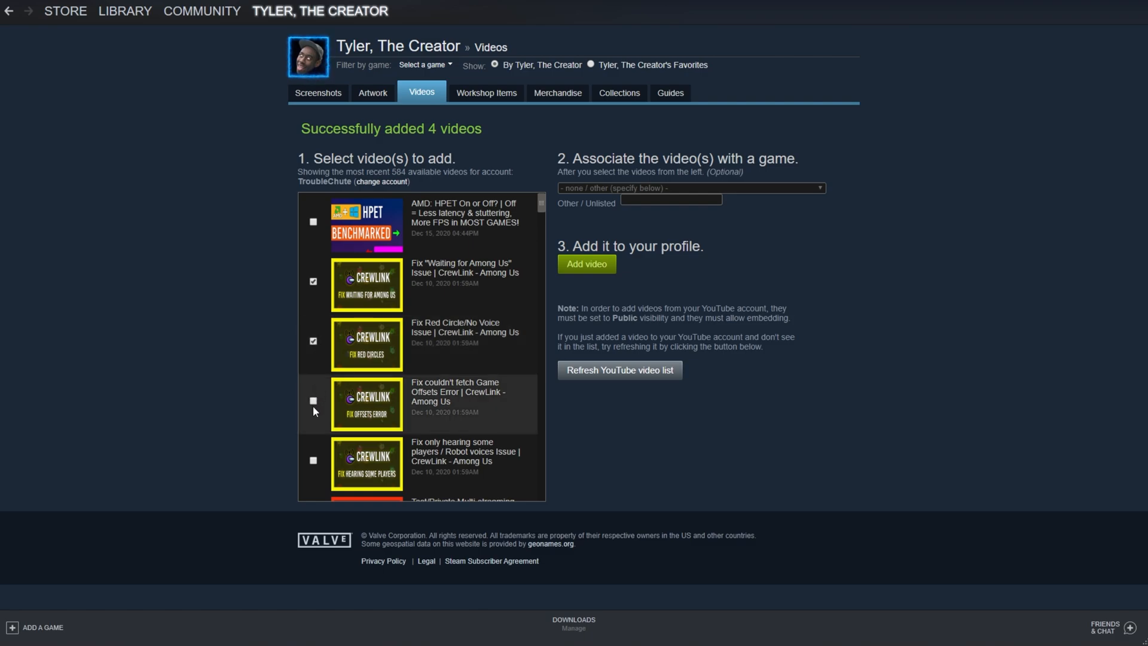
# - Add the remaining CrewLink fix videos associated with Among Us, bringing the total to 390
pyautogui.click(313, 400)
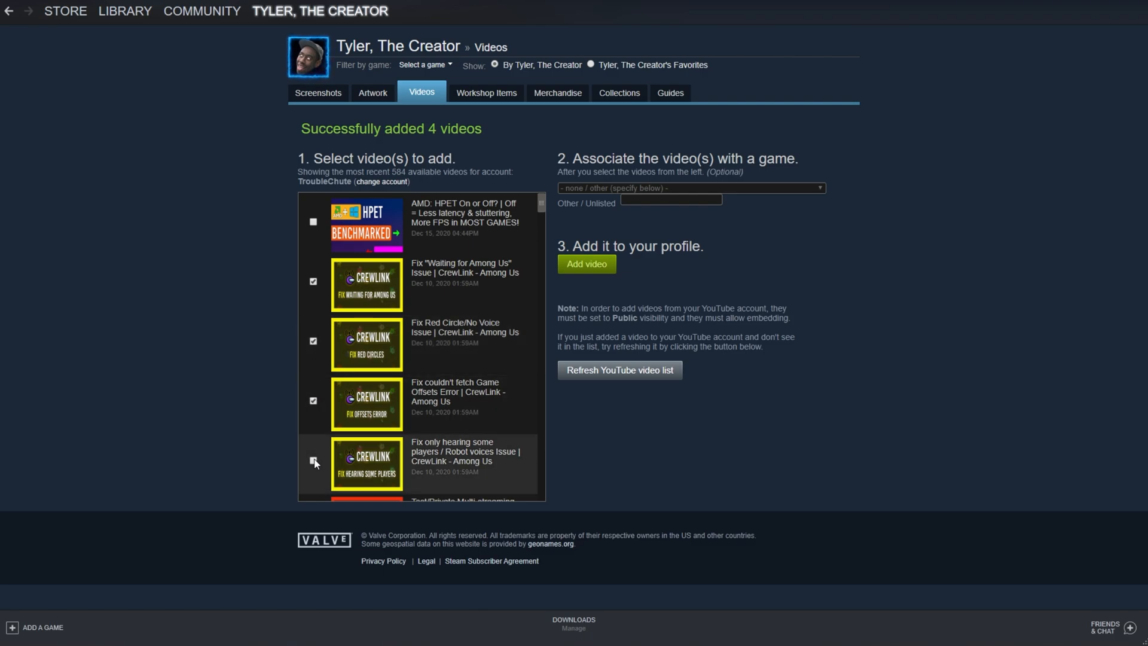
pyautogui.click(689, 188)
pyautogui.write('Among Us')
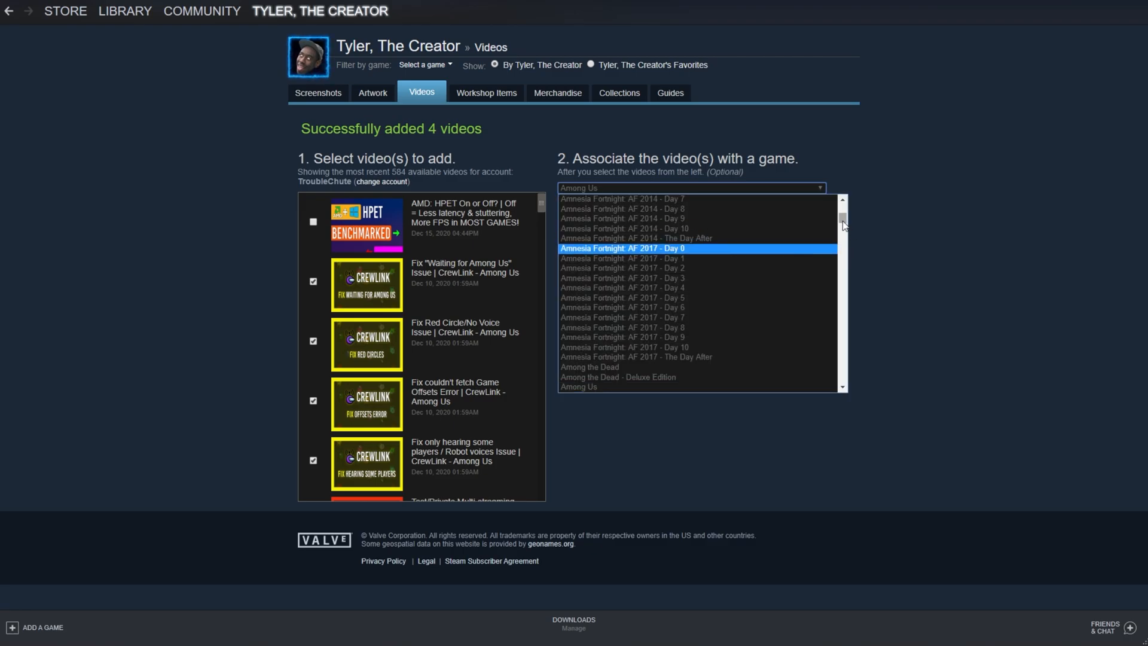
pyautogui.scroll(-3)
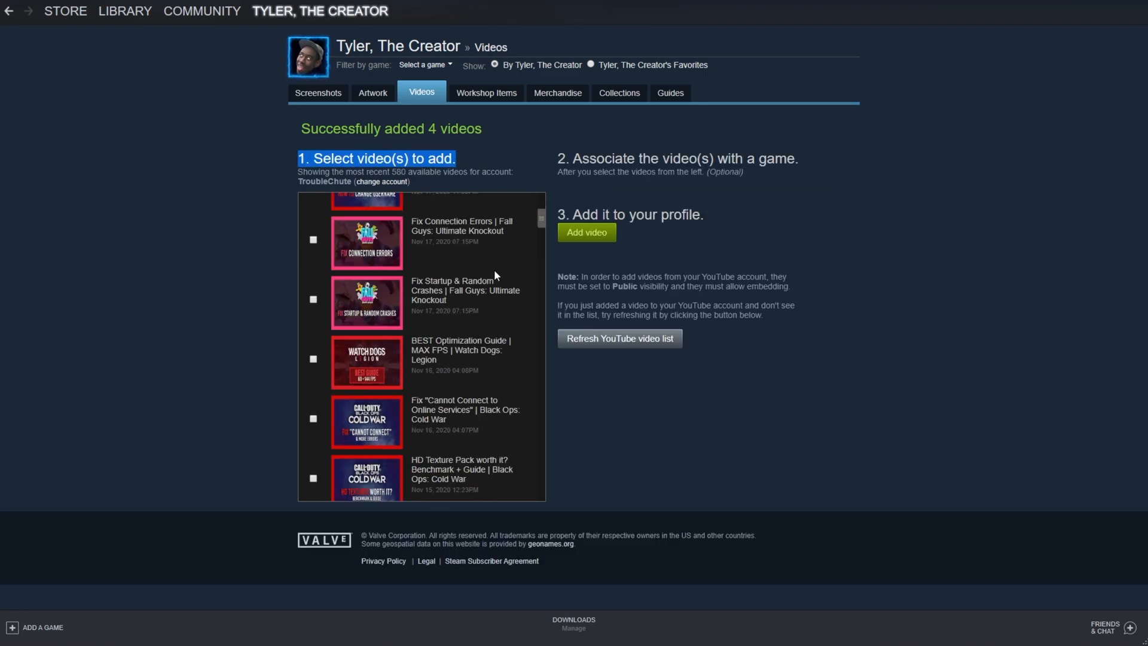
pyautogui.scroll(-3)
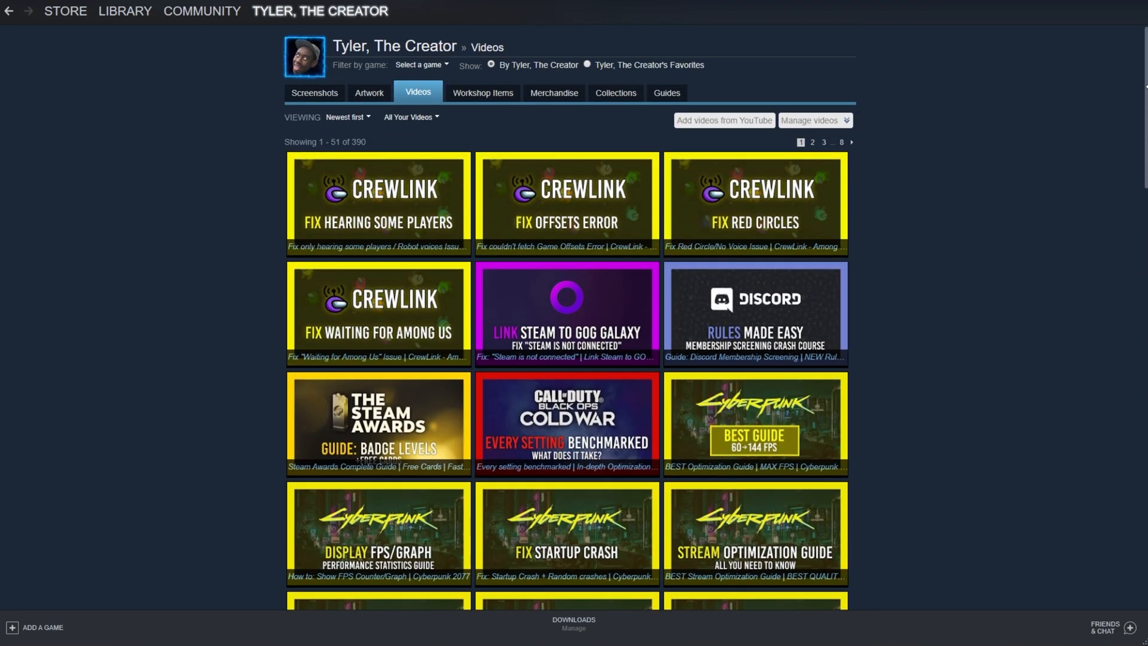
pyautogui.moveTo(371, 54)
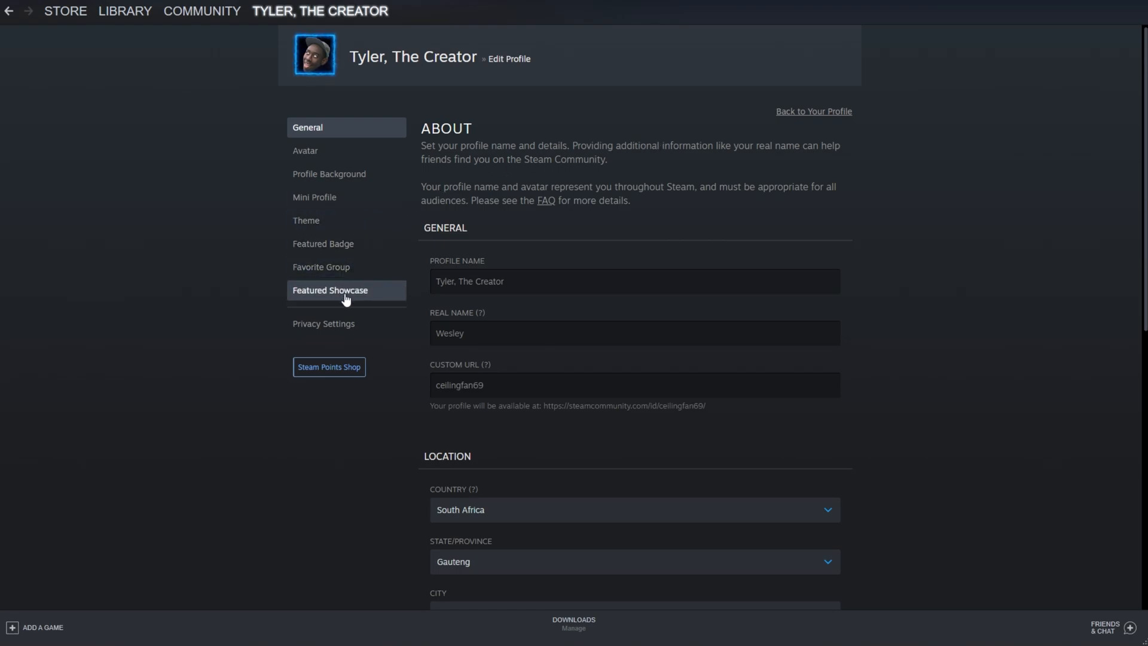
# - Set the featured showcase slot to Video Showcase (Points Shop Purchase)
pyautogui.click(330, 289)
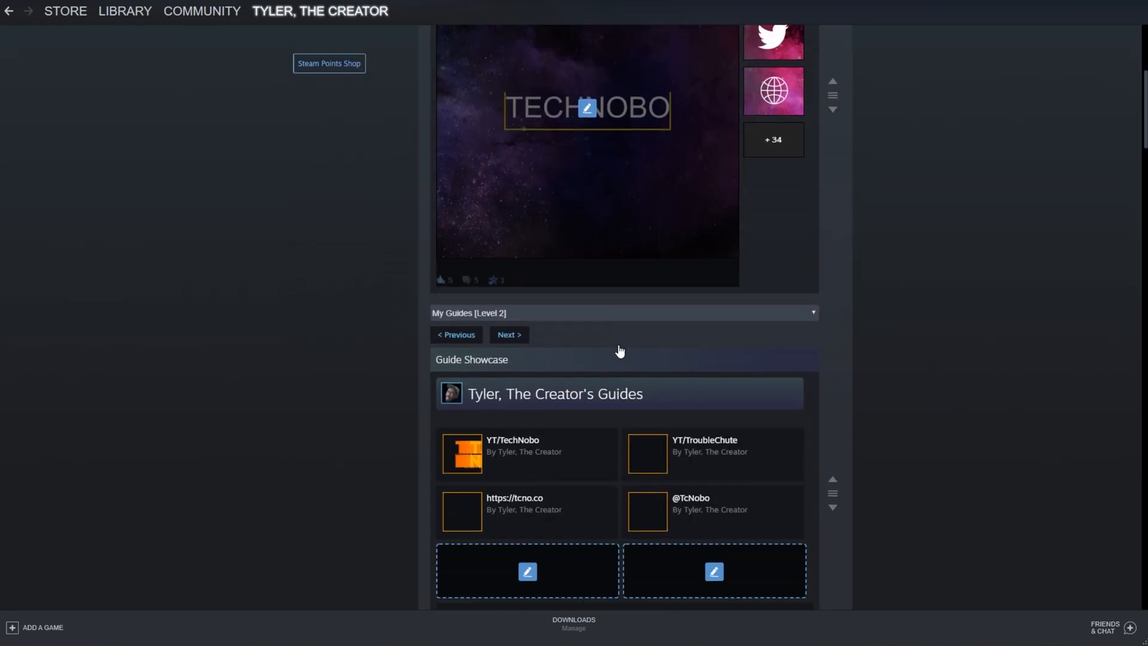
pyautogui.scroll(-3)
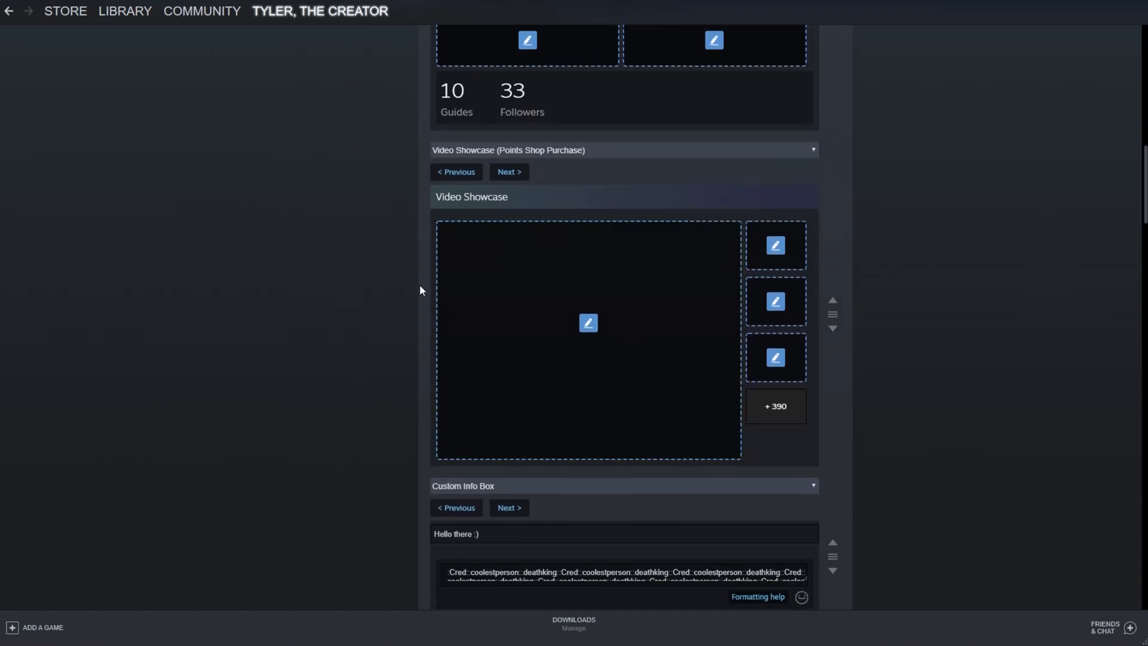
pyautogui.click(622, 150)
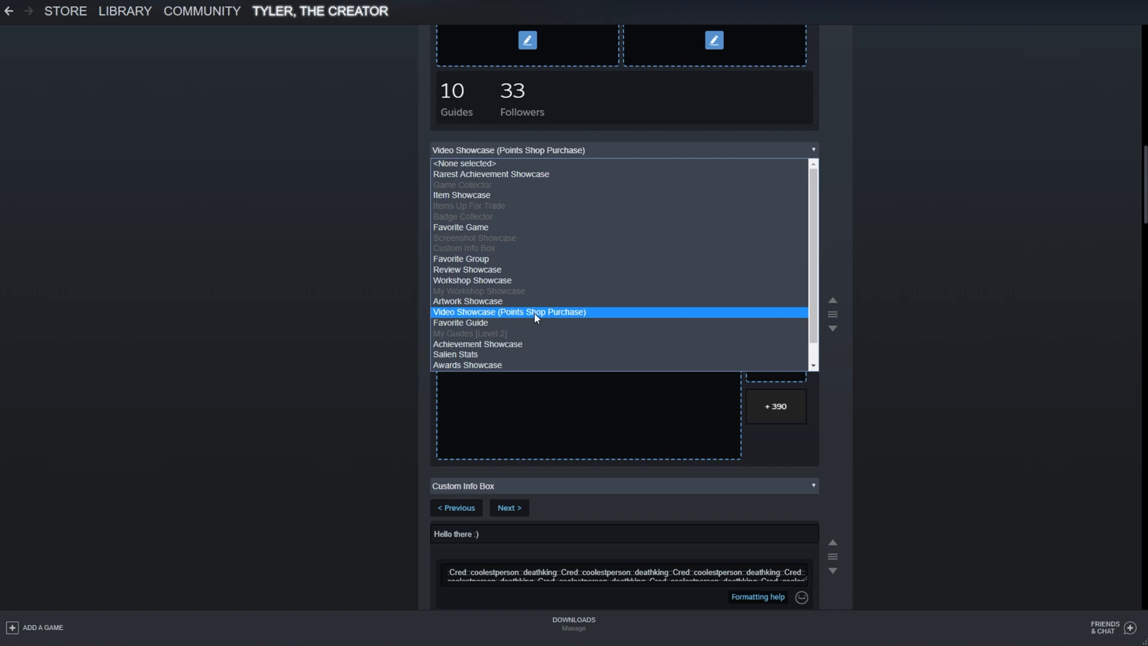
pyautogui.moveTo(531, 314)
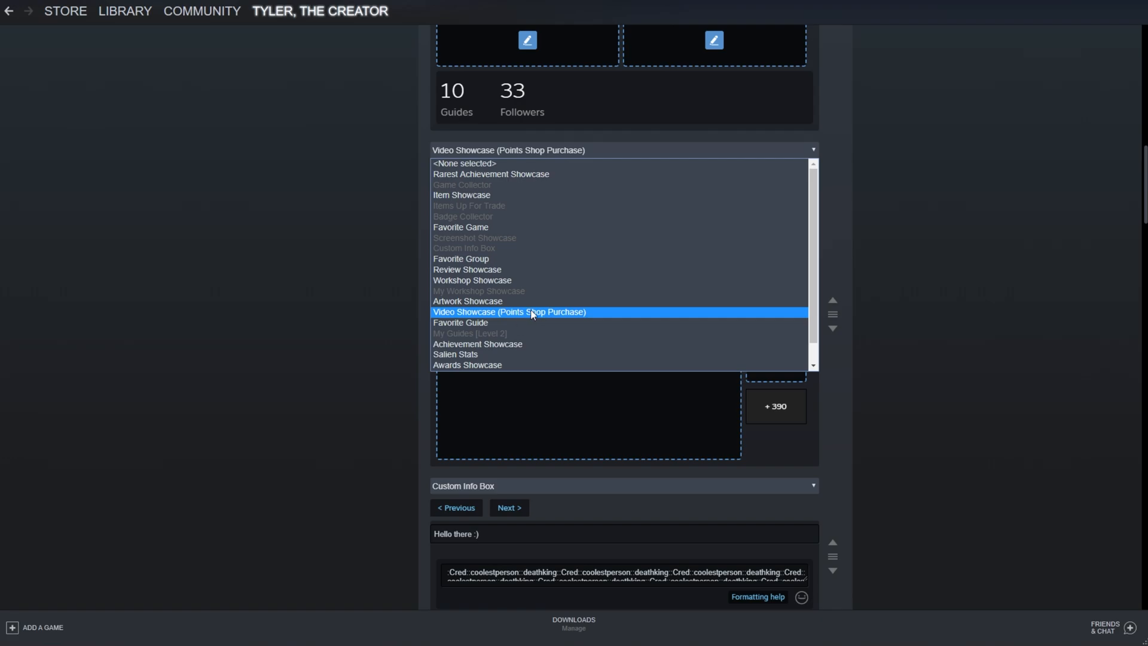
pyautogui.click(510, 311)
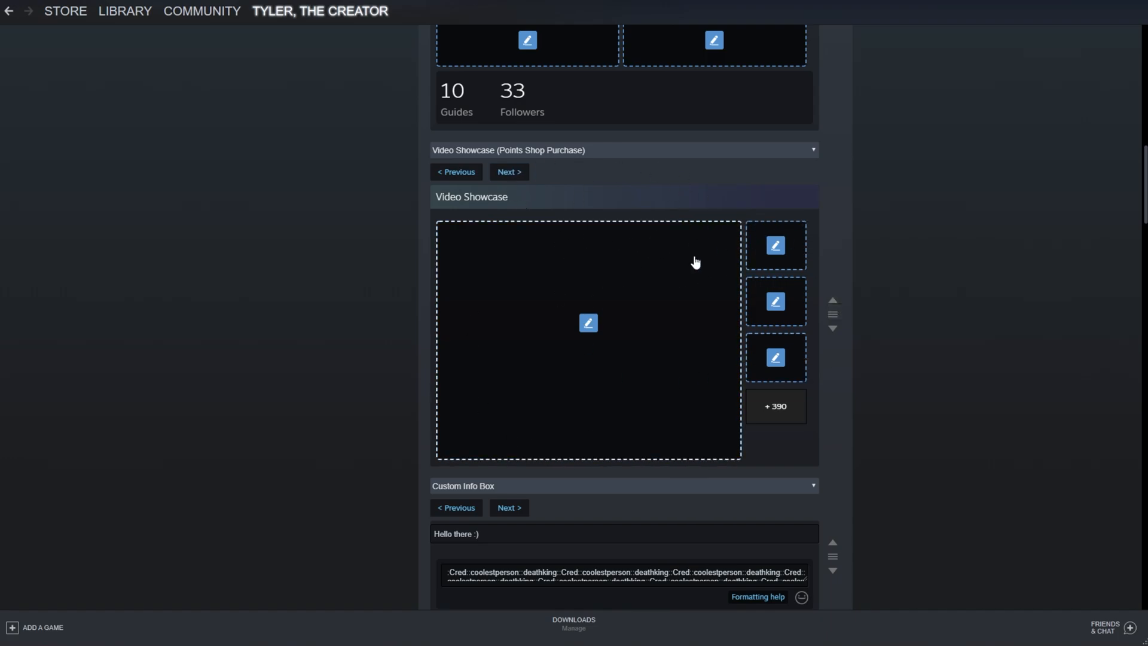
# - Feature the Steam Awards badge guide as the main video, with Cold War, GOG and Discord beside it
pyautogui.click(588, 323)
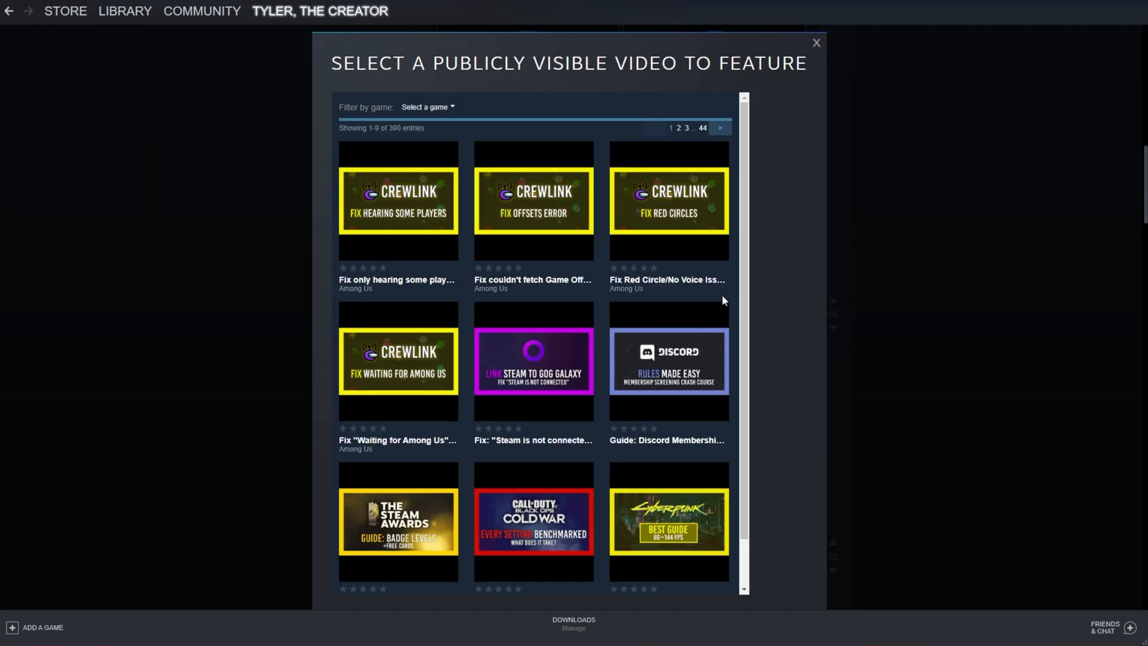
pyautogui.moveTo(754, 284)
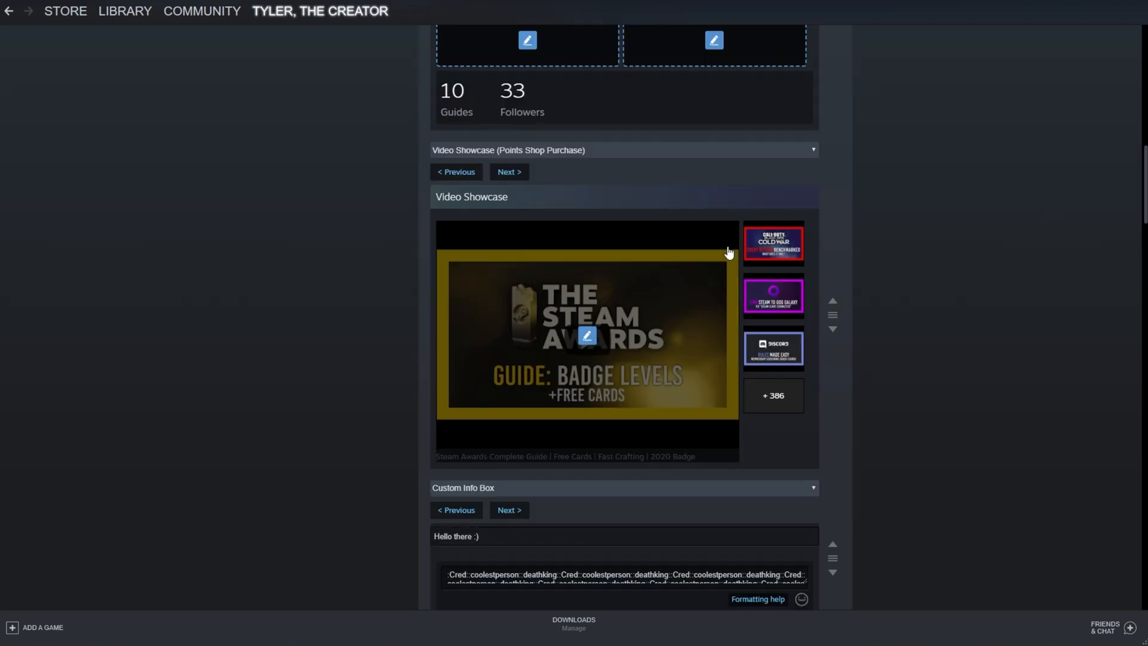
pyautogui.scroll(-3)
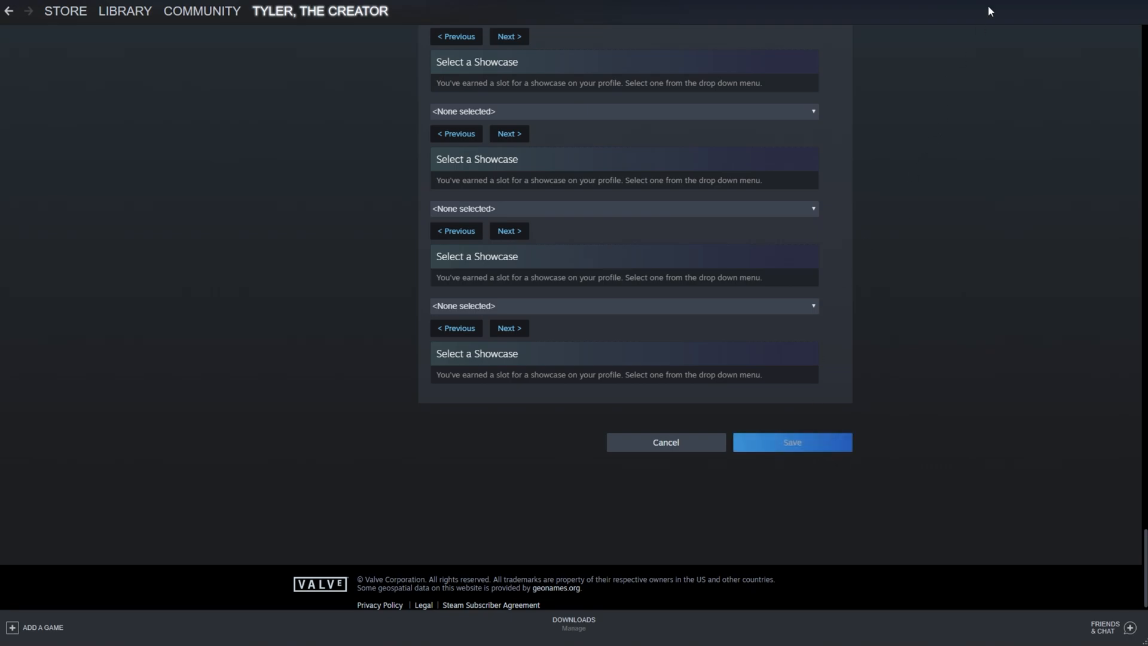
# - Save the profile and check the live Video Showcase by viewing the featured Steam Awards video
pyautogui.click(665, 441)
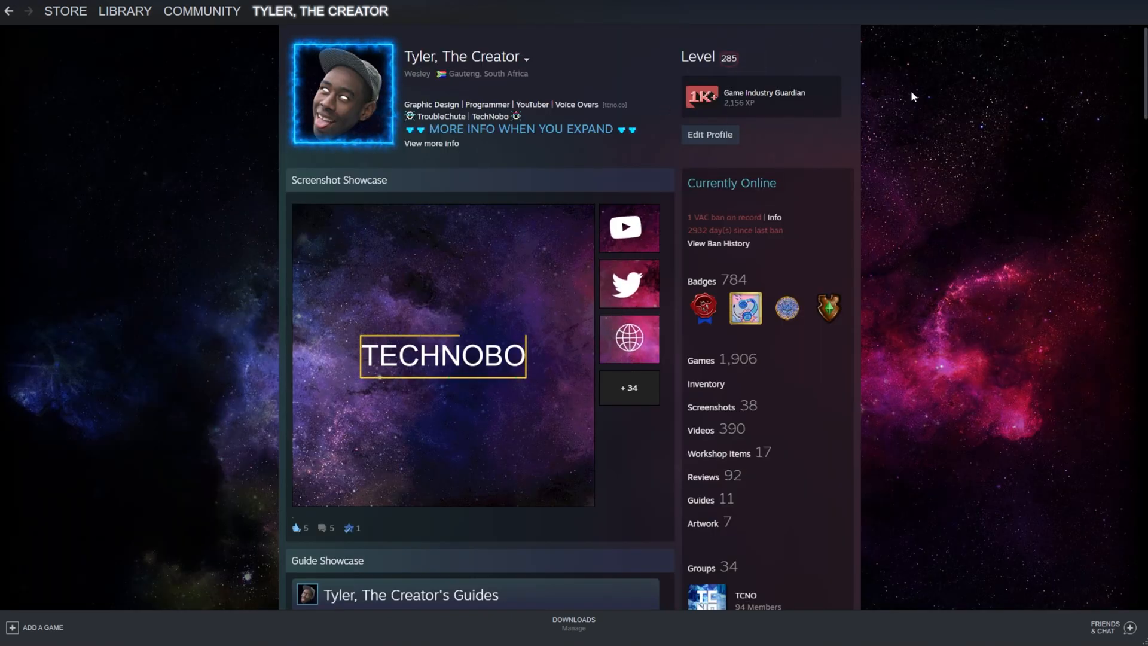
pyautogui.scroll(-3)
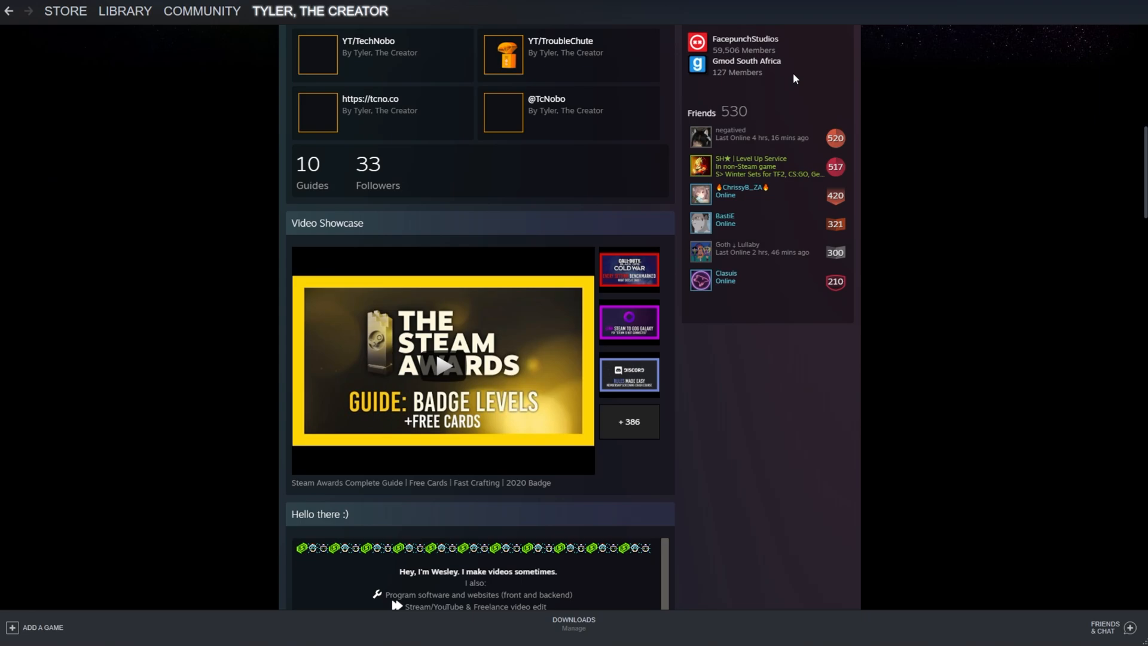
pyautogui.scroll(-3)
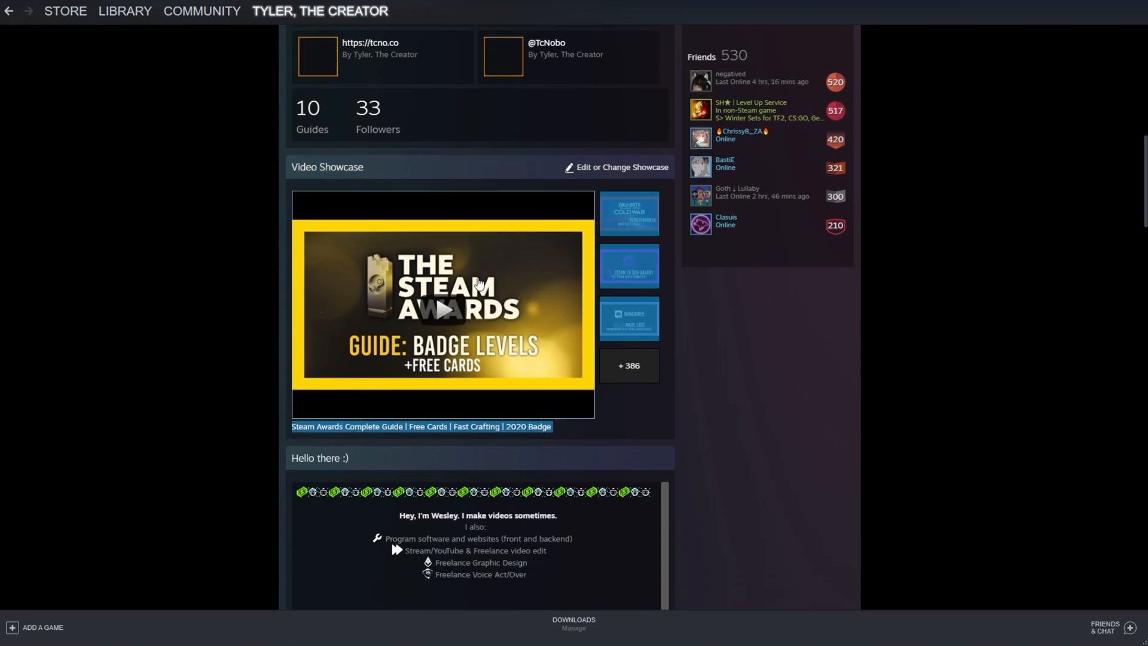
pyautogui.click(442, 307)
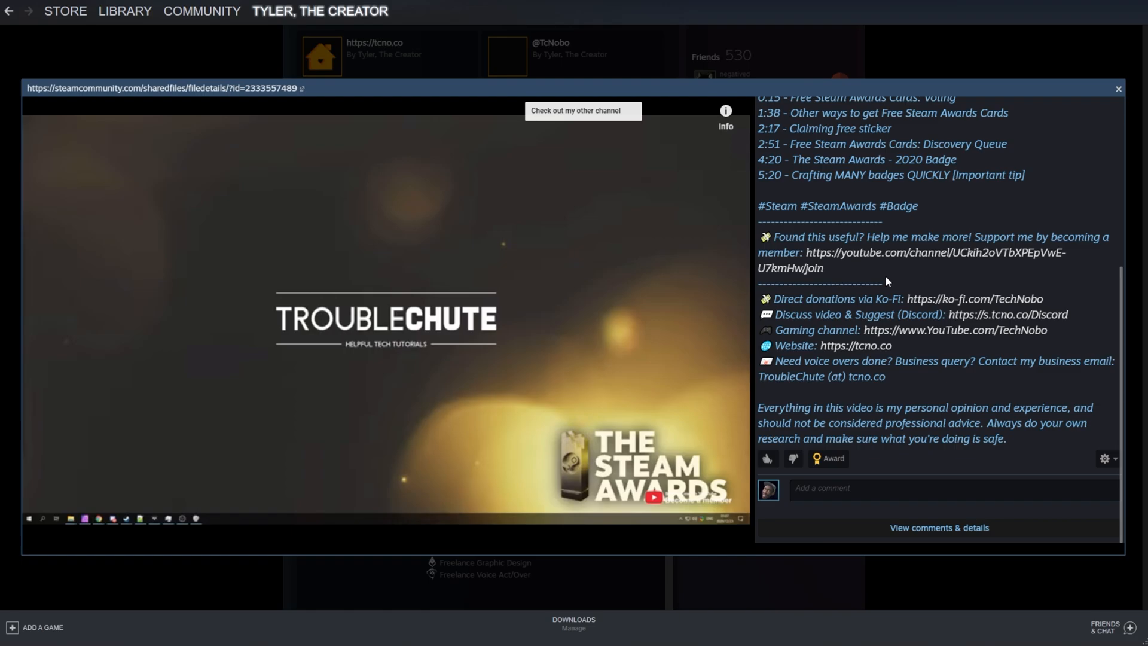
pyautogui.click(1117, 89)
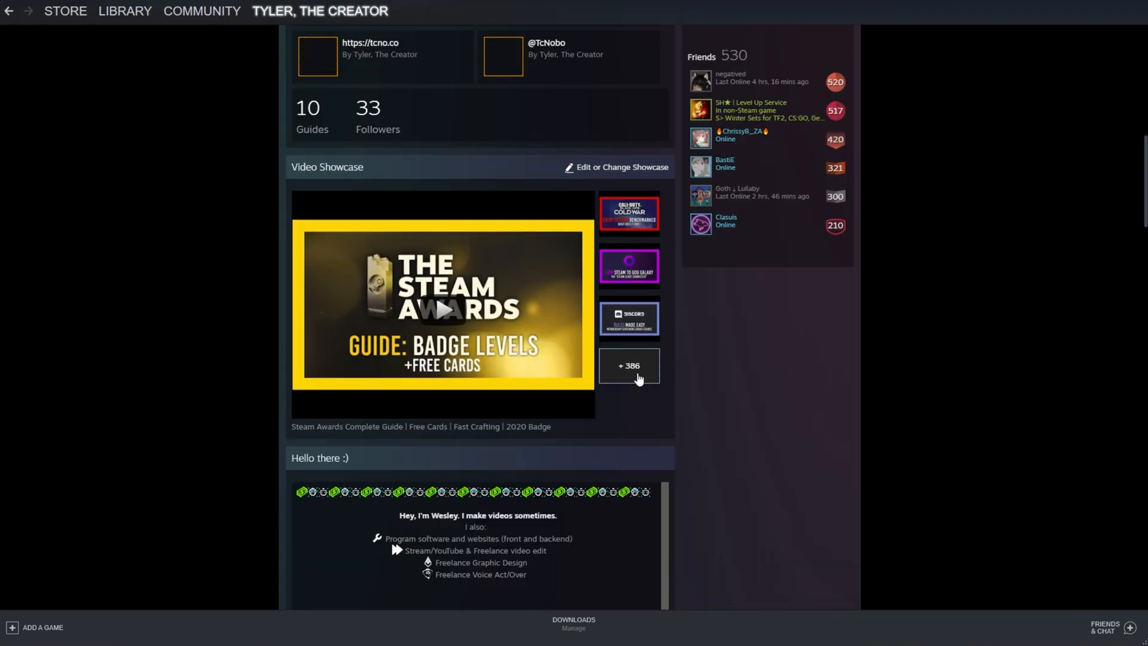
# - Return to the top of the profile page and start editing the profile
pyautogui.scroll(-3)
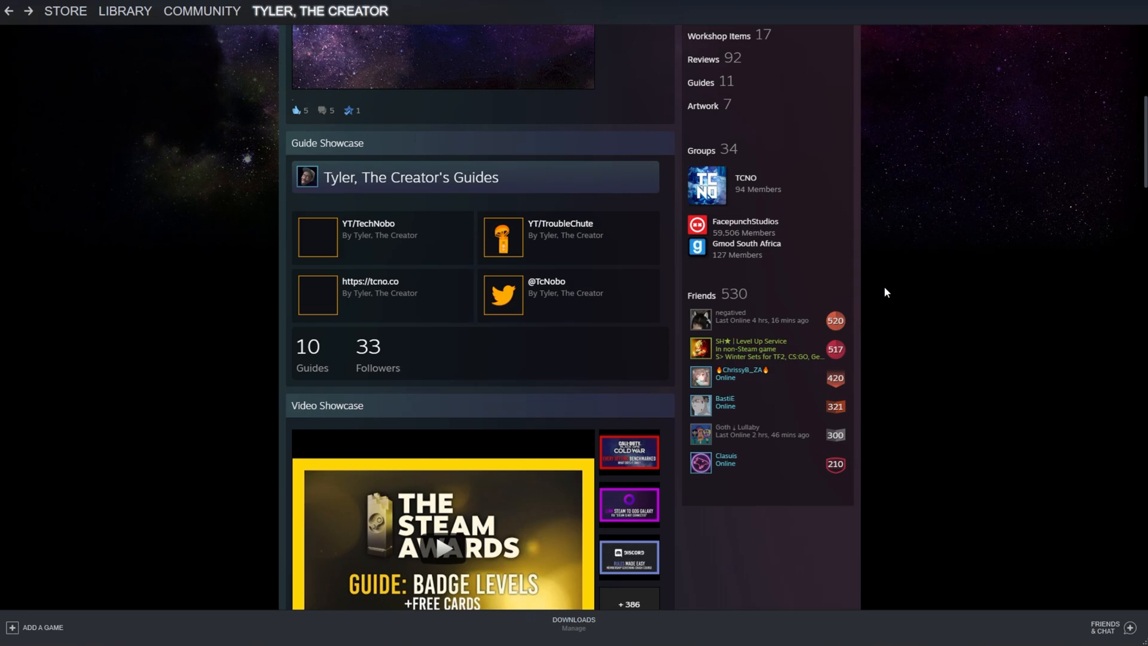
pyautogui.scroll(3)
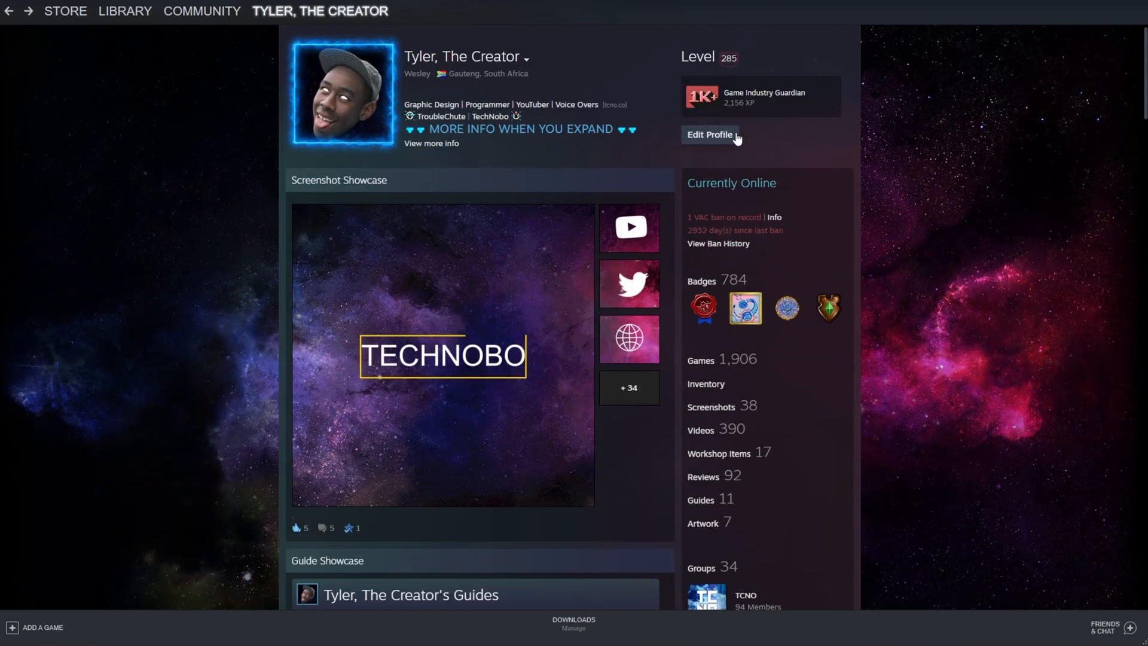
pyautogui.click(709, 135)
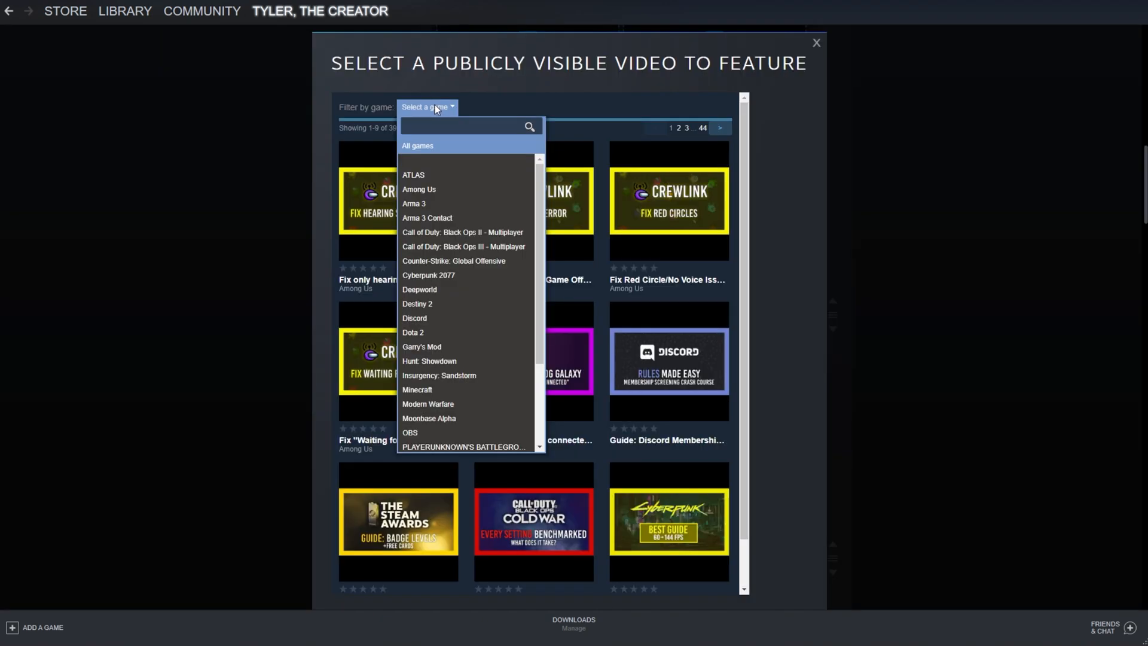
# - Filter the showcase video picker to one game, leaving a single OBS/SLOBS video listed
pyautogui.click(410, 432)
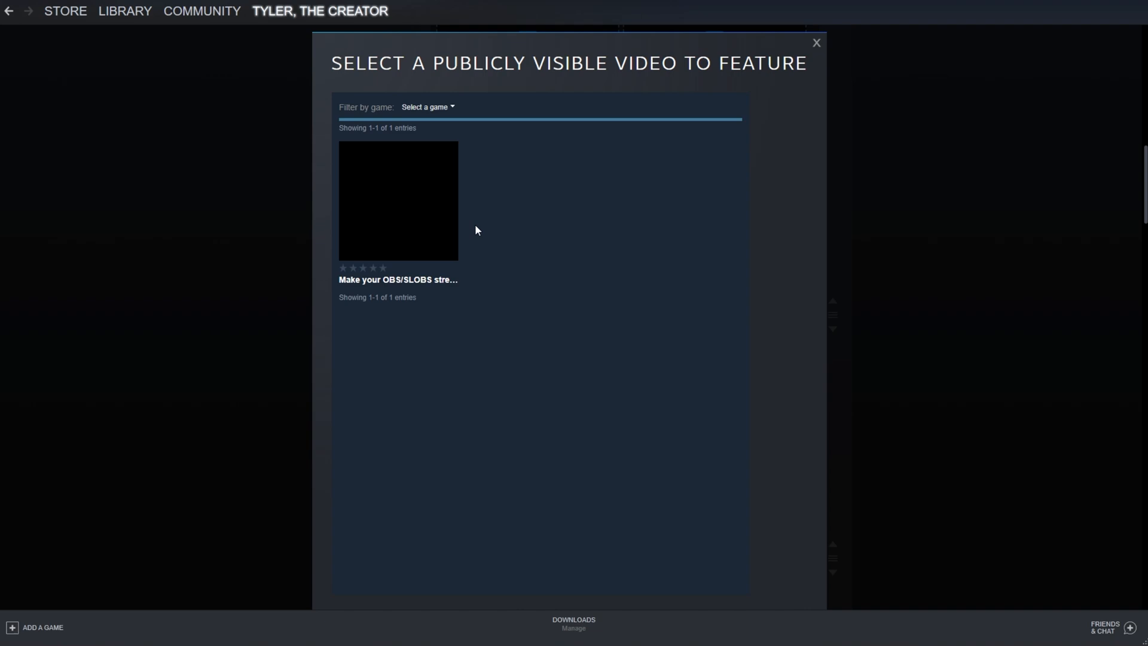